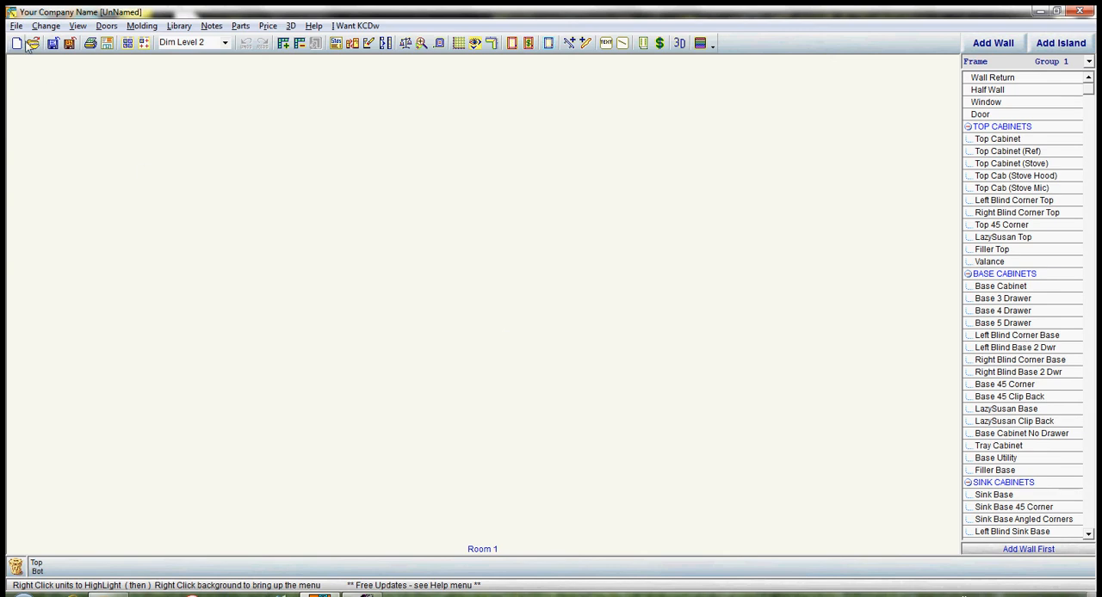
Open the recent job Brandin Angled Walls Demo.job from the File menu
{"action": "left_click", "coordinate": [15, 25]}
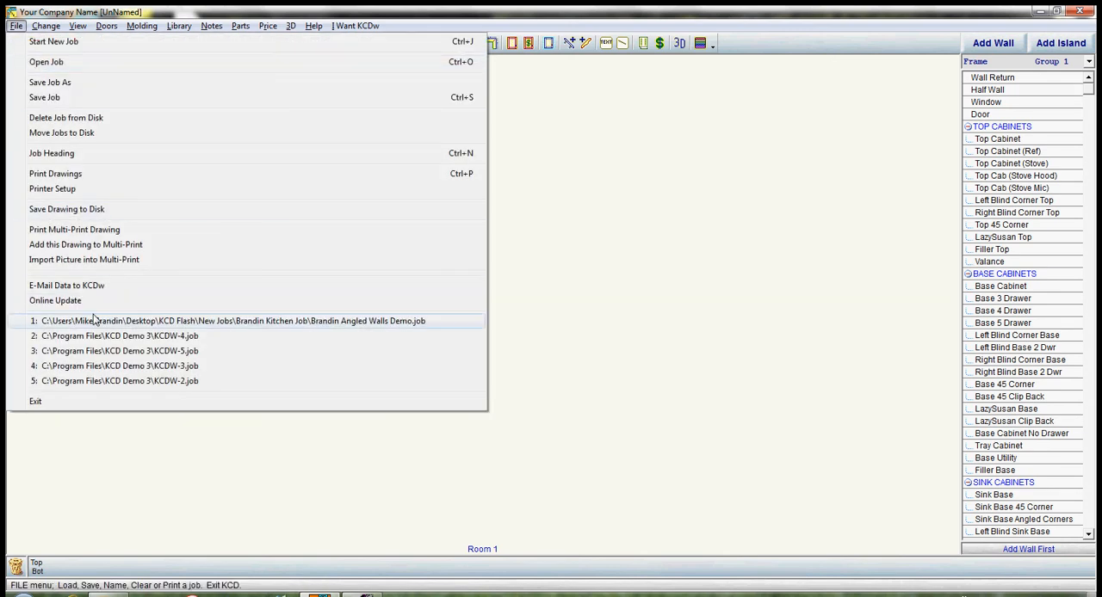
{"action": "left_click", "coordinate": [232, 320]}
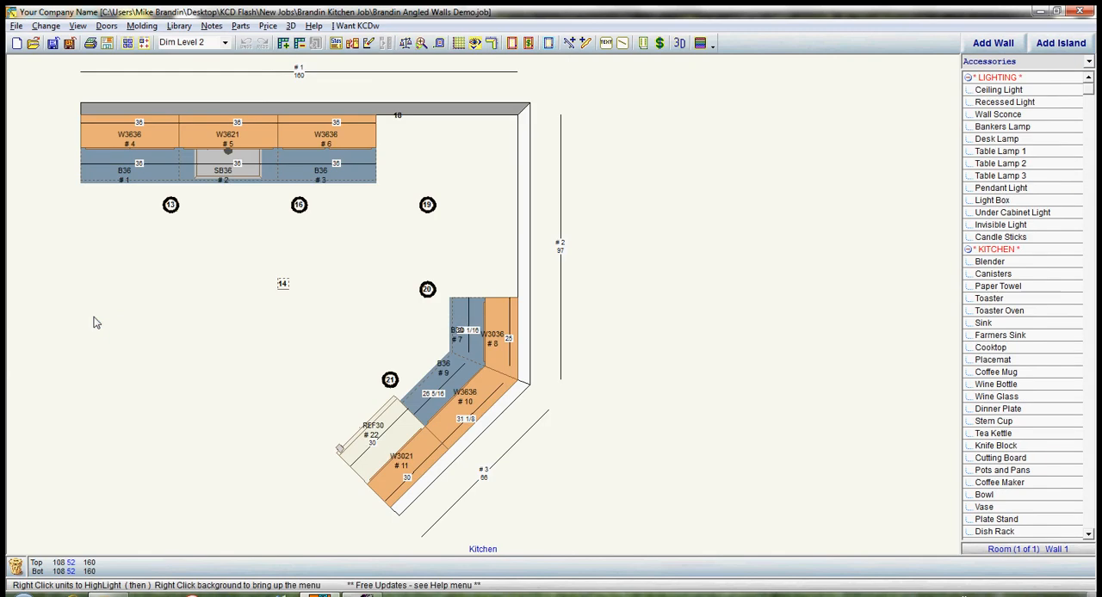
{"action": "mouse_move", "coordinate": [431, 204]}
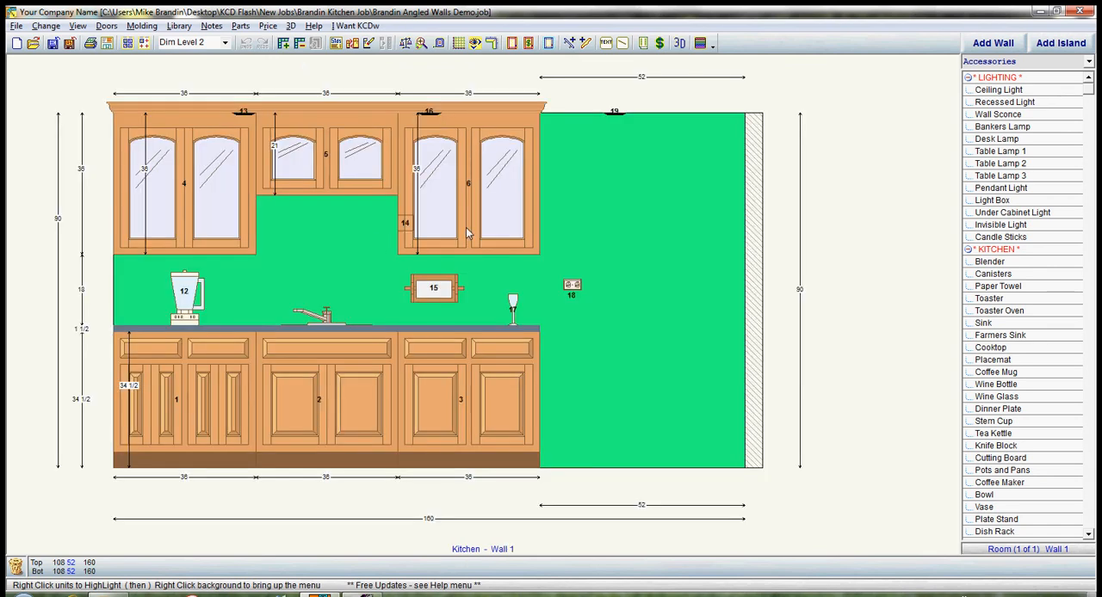
{"action": "mouse_move", "coordinate": [868, 173]}
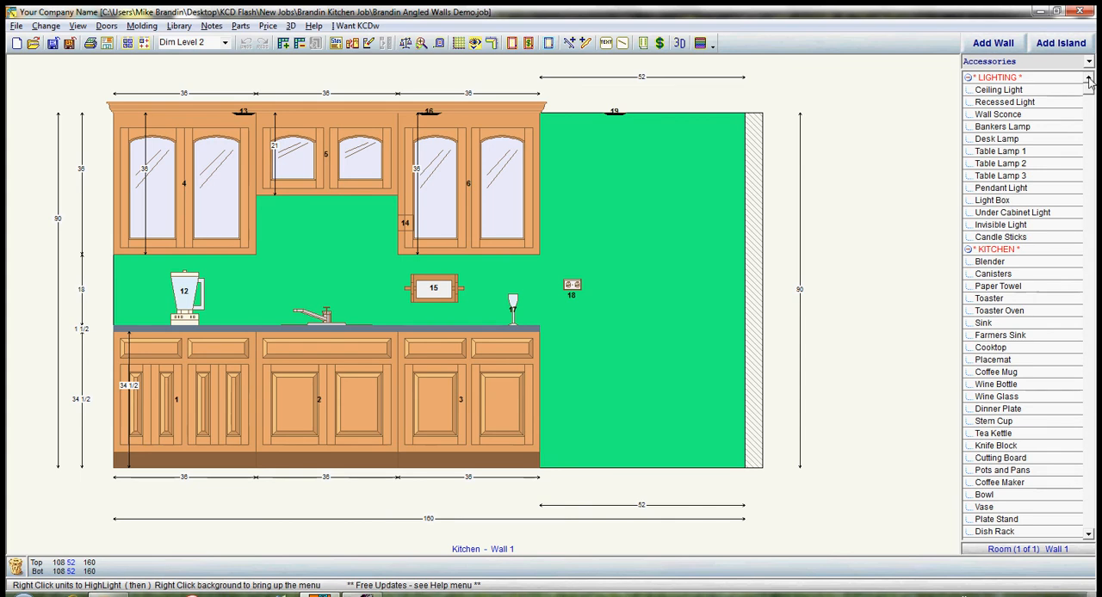
Switch the catalogue from Accessories to Frame Group 1 and browse its cabinet list
{"action": "left_click", "coordinate": [1088, 77]}
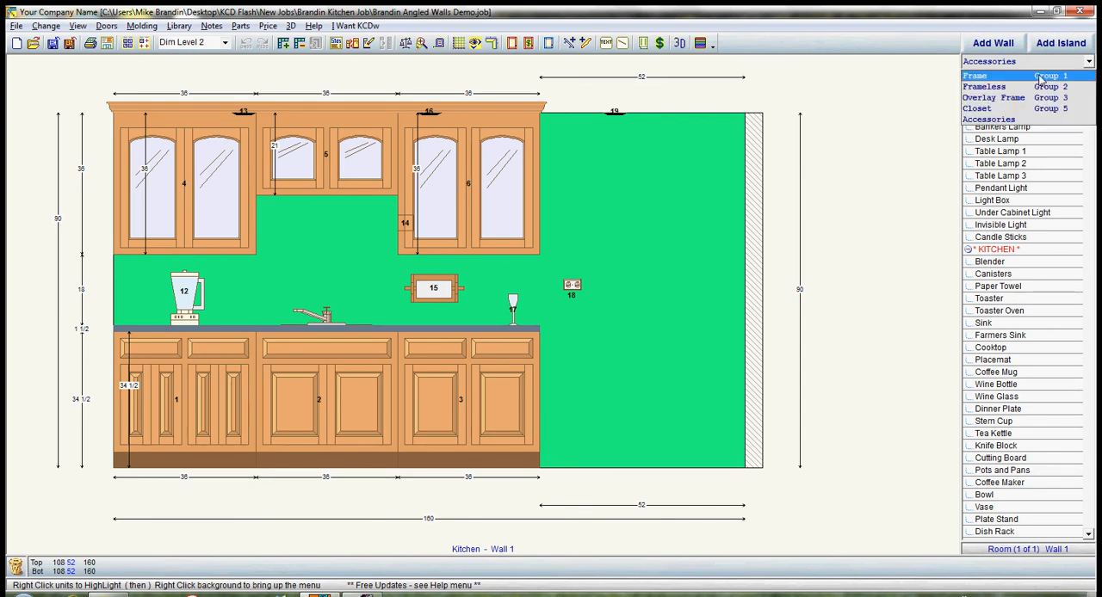
{"action": "left_click", "coordinate": [974, 76]}
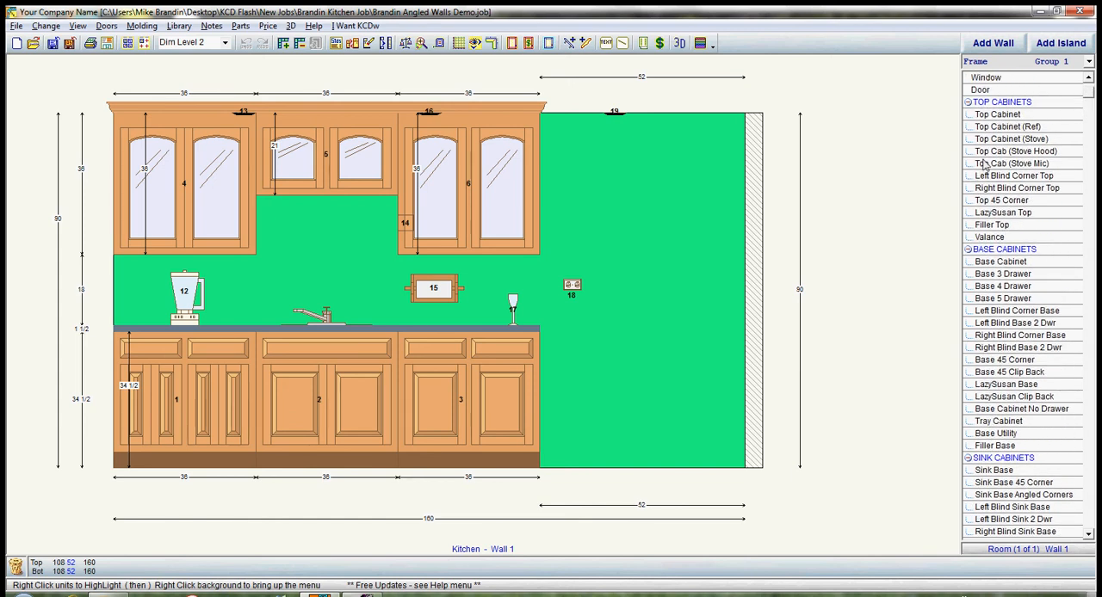
{"action": "mouse_move", "coordinate": [919, 494]}
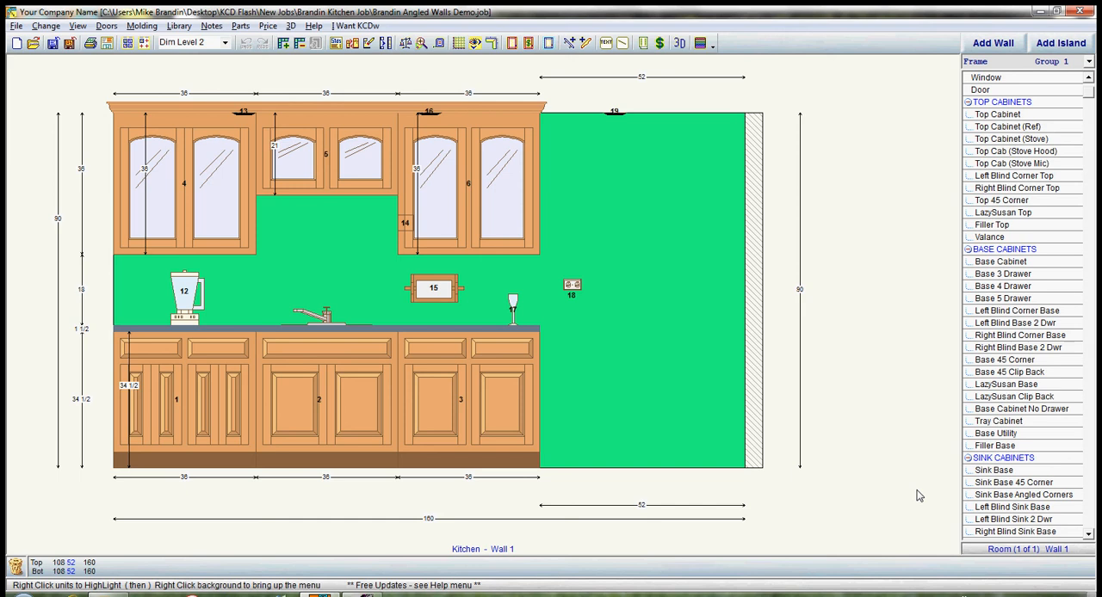
{"action": "scroll", "scroll_direction": "down", "scroll_amount": 3}
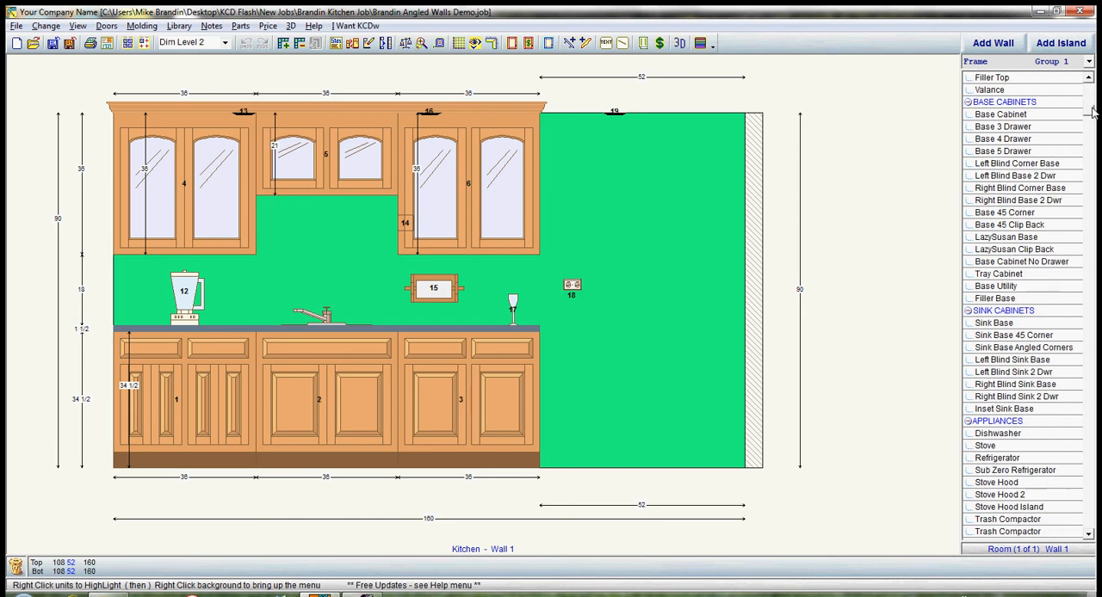
{"action": "scroll", "scroll_direction": "down", "scroll_amount": 3}
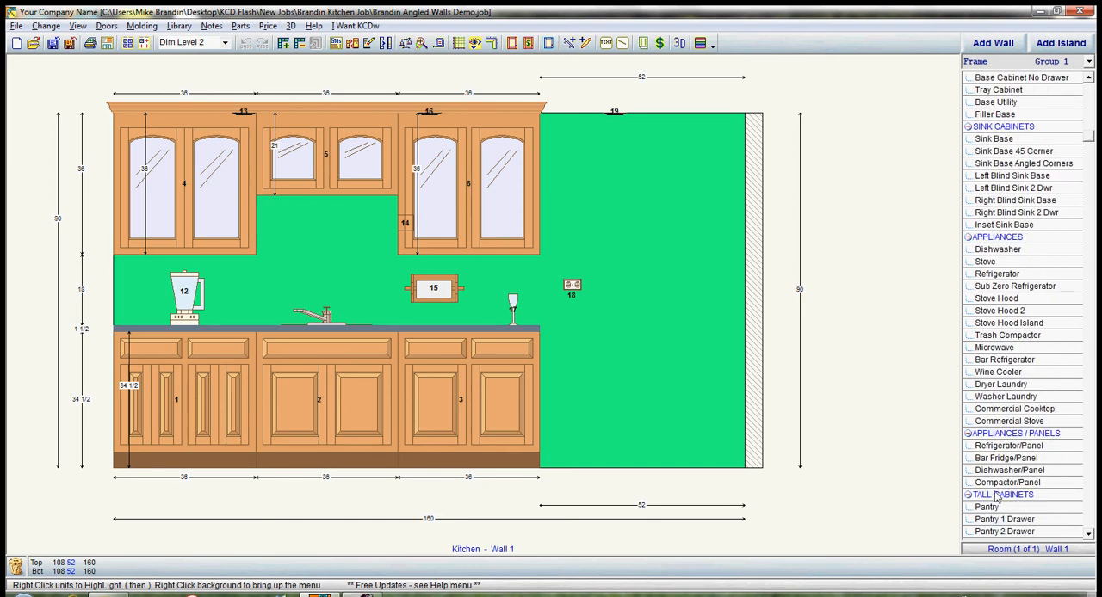
{"action": "scroll", "scroll_direction": "down", "scroll_amount": 3}
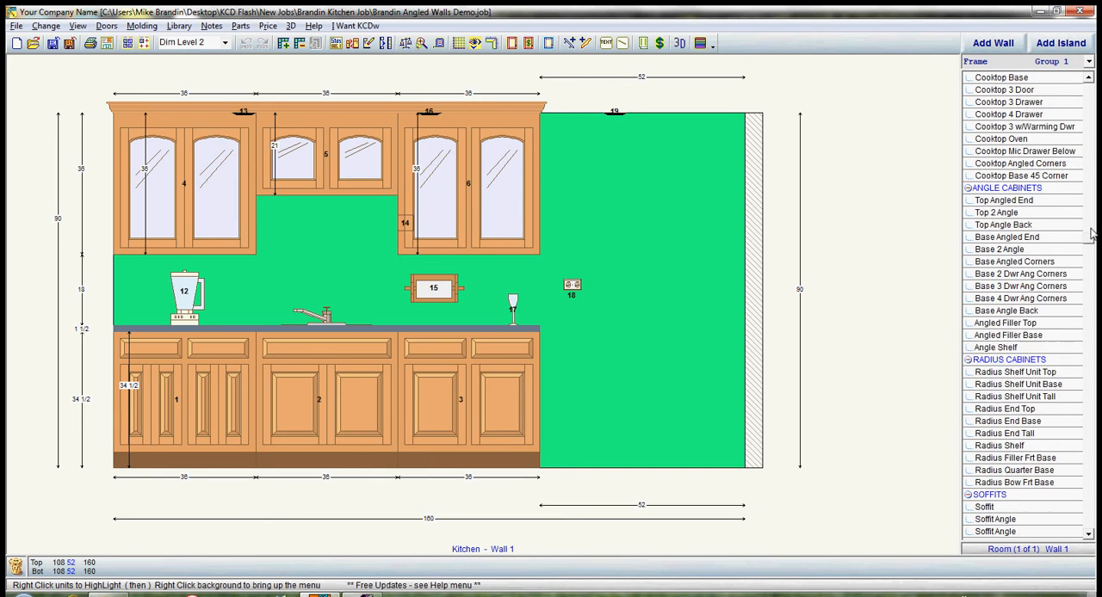
{"action": "scroll", "scroll_direction": "up", "scroll_amount": 3}
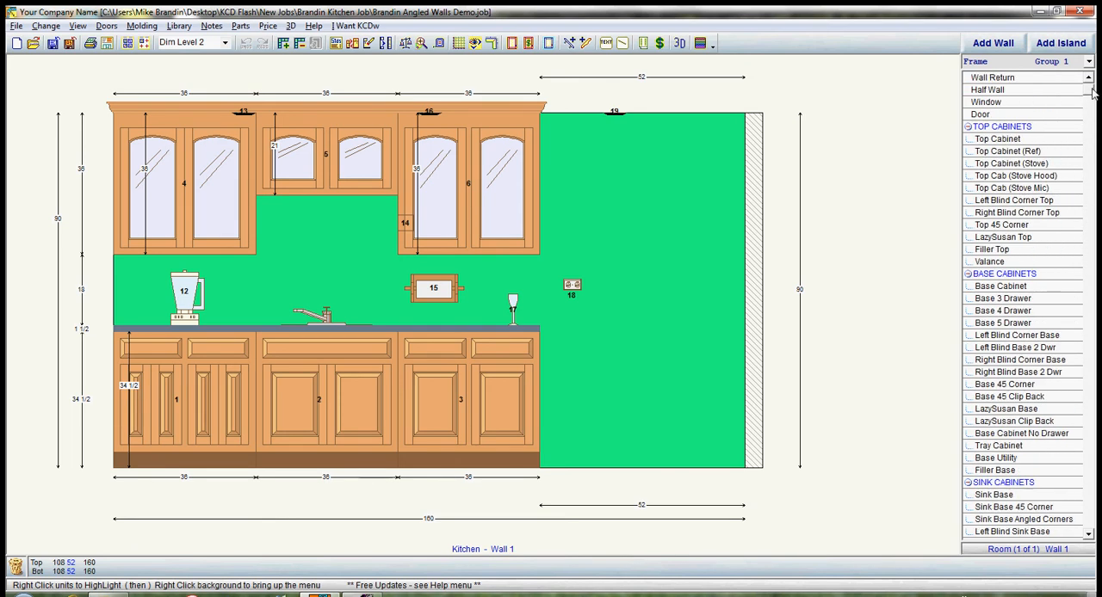
{"action": "mouse_move", "coordinate": [996, 308]}
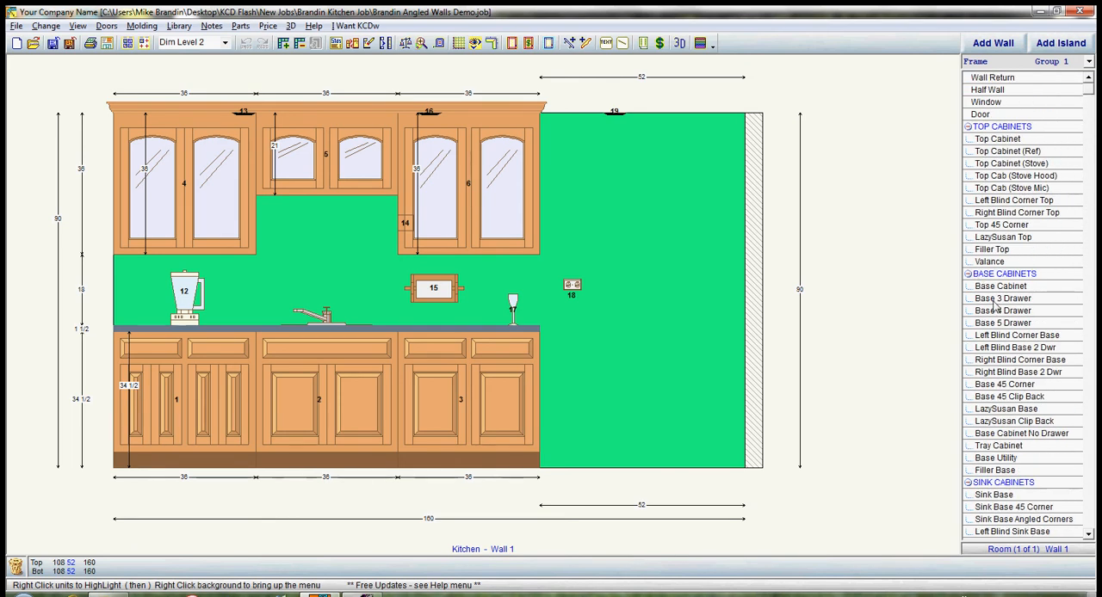
Add a 30-inch slide-in stove and drag it against base cabinet 3
{"action": "scroll", "scroll_direction": "down", "scroll_amount": 3}
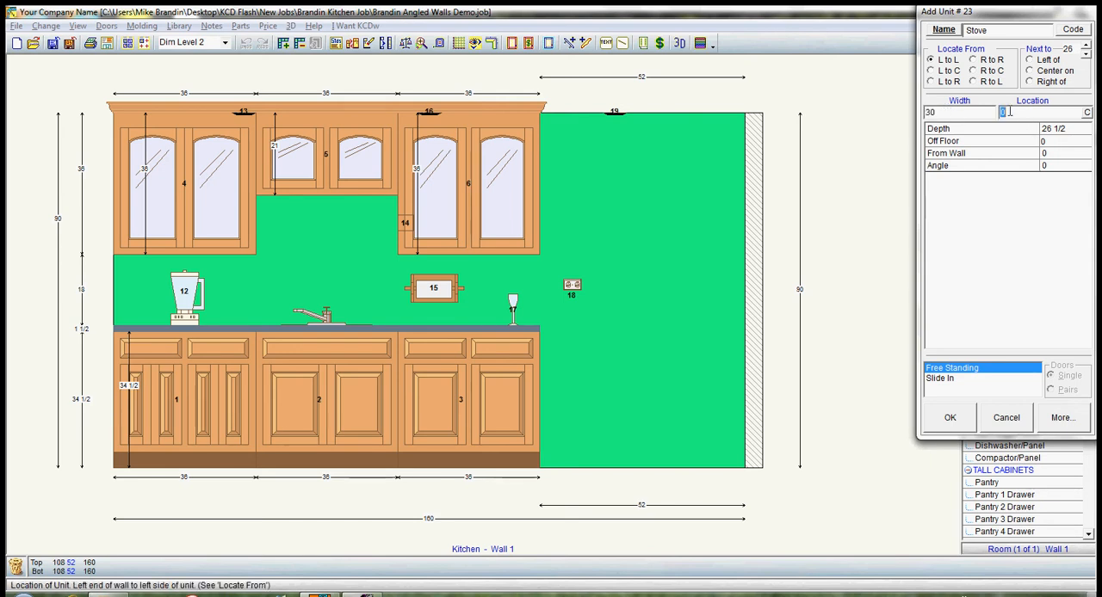
{"action": "type", "text": "11"}
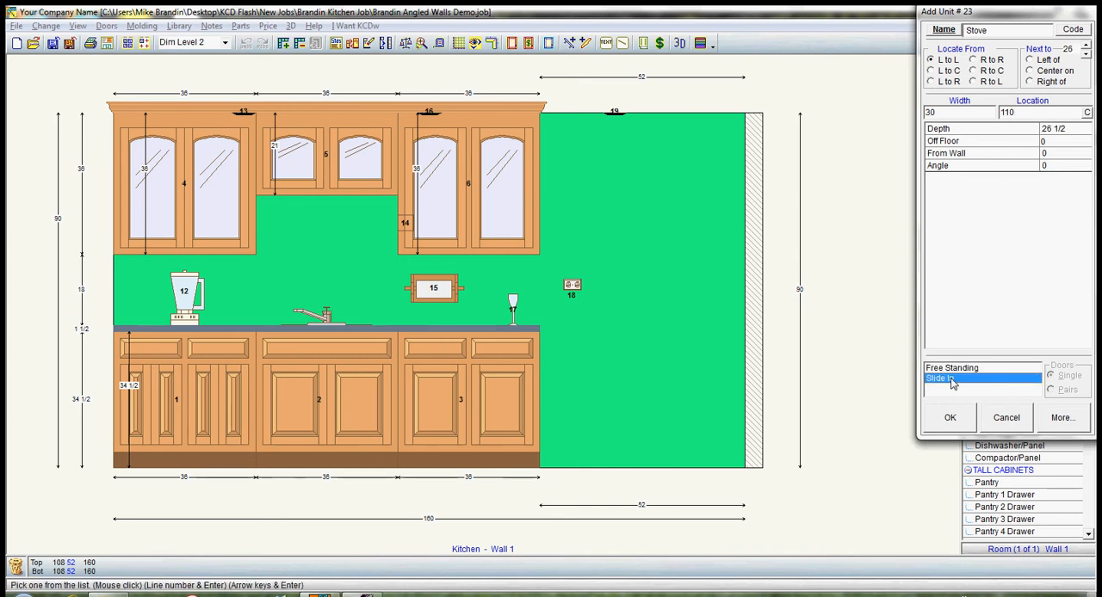
{"action": "left_click", "coordinate": [949, 417]}
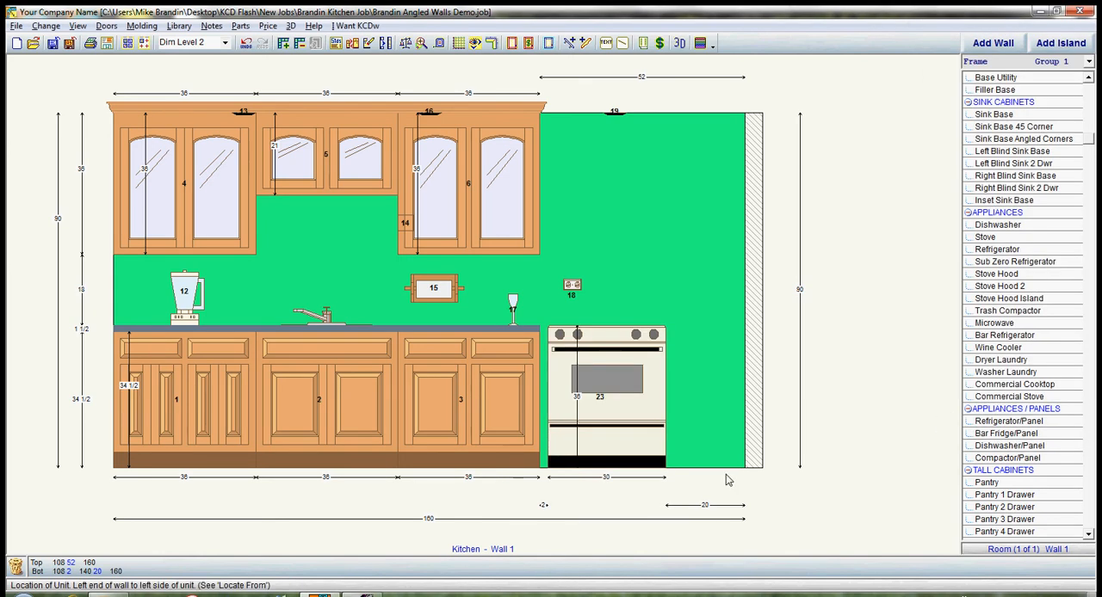
{"action": "left_click", "coordinate": [603, 396]}
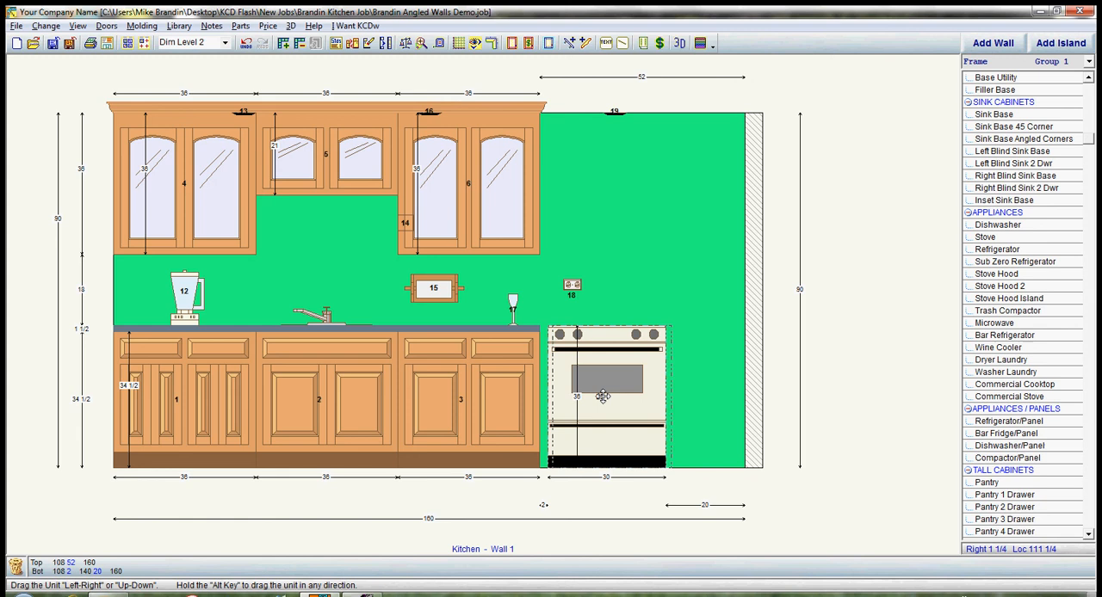
{"action": "left_click_drag", "start_coordinate": [602, 395], "coordinate": [596, 397]}
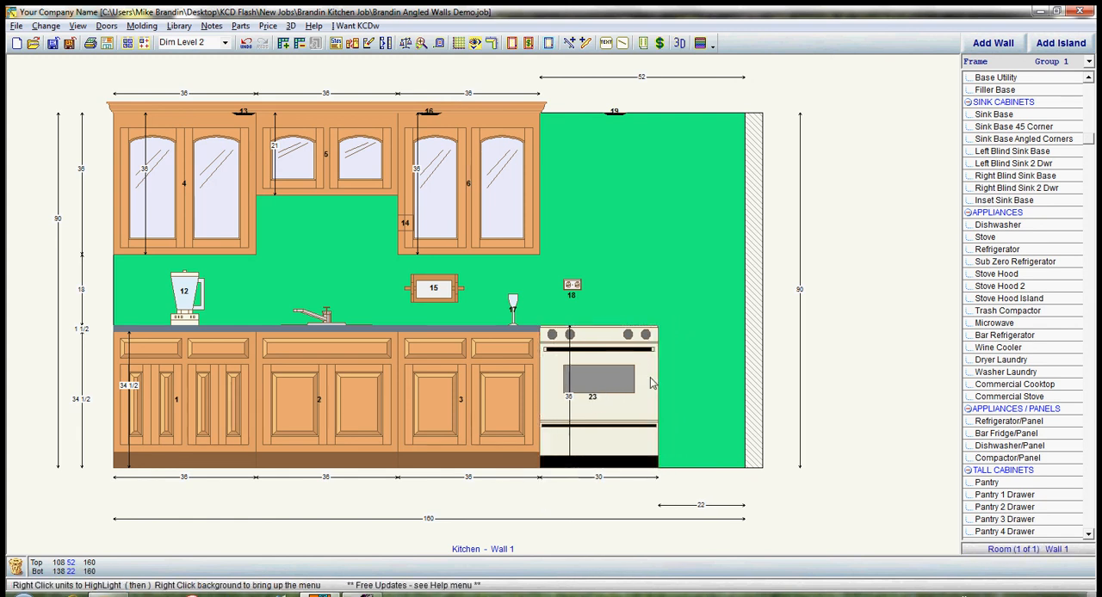
{"action": "scroll", "scroll_direction": "up", "scroll_amount": 3}
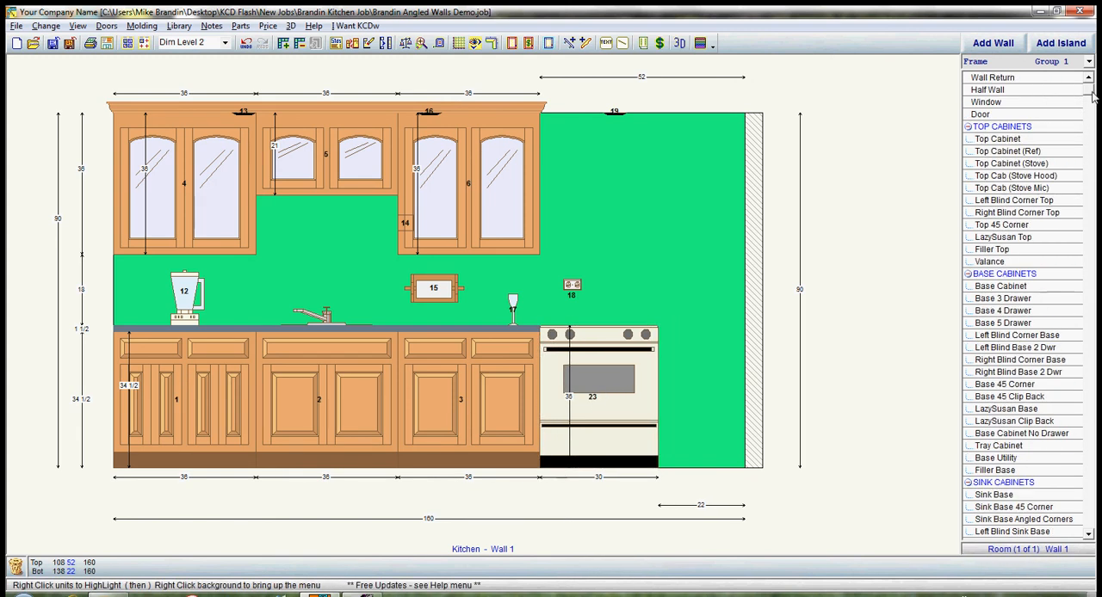
Add a 22-inch Base 3 Drawer cabinet to the right of unit 23
{"action": "left_click", "coordinate": [1002, 273]}
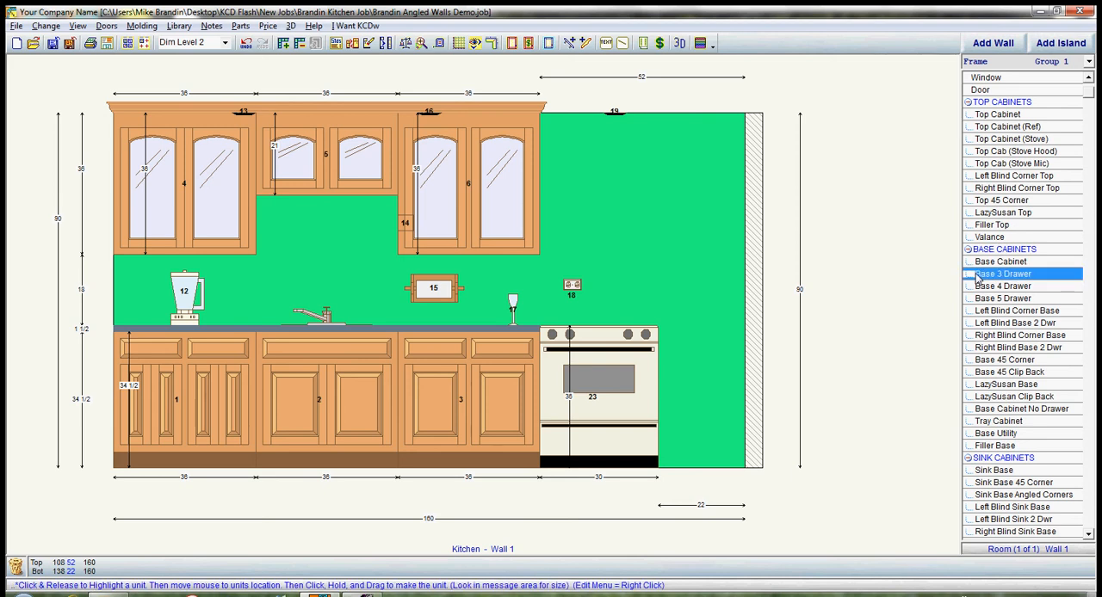
{"action": "double_click", "coordinate": [1002, 274]}
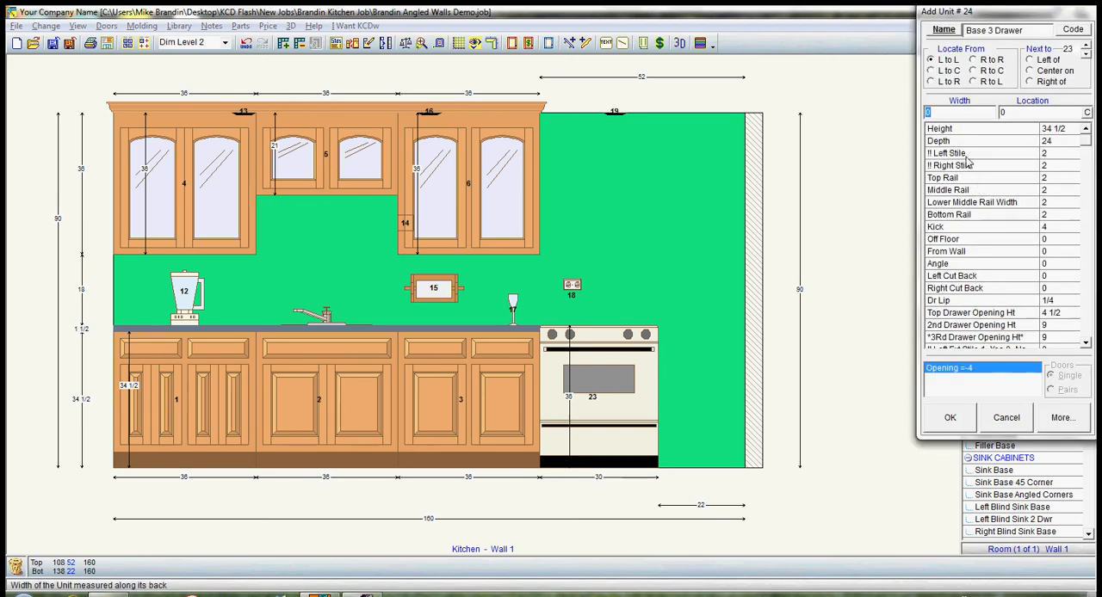
{"action": "left_click", "coordinate": [957, 112]}
{"action": "type", "text": "22"}
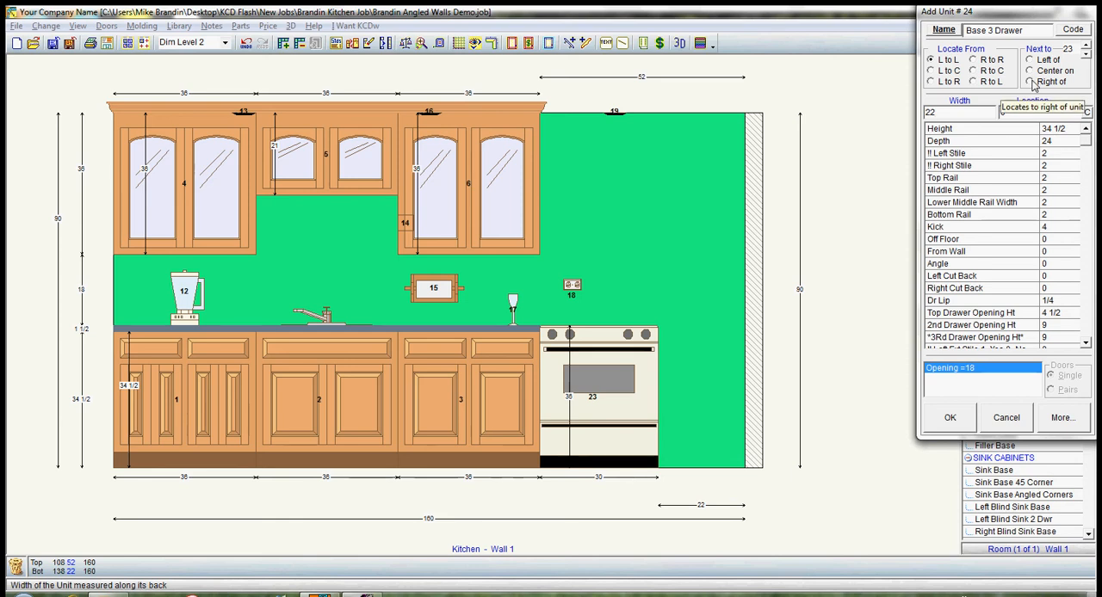
{"action": "left_click", "coordinate": [950, 417]}
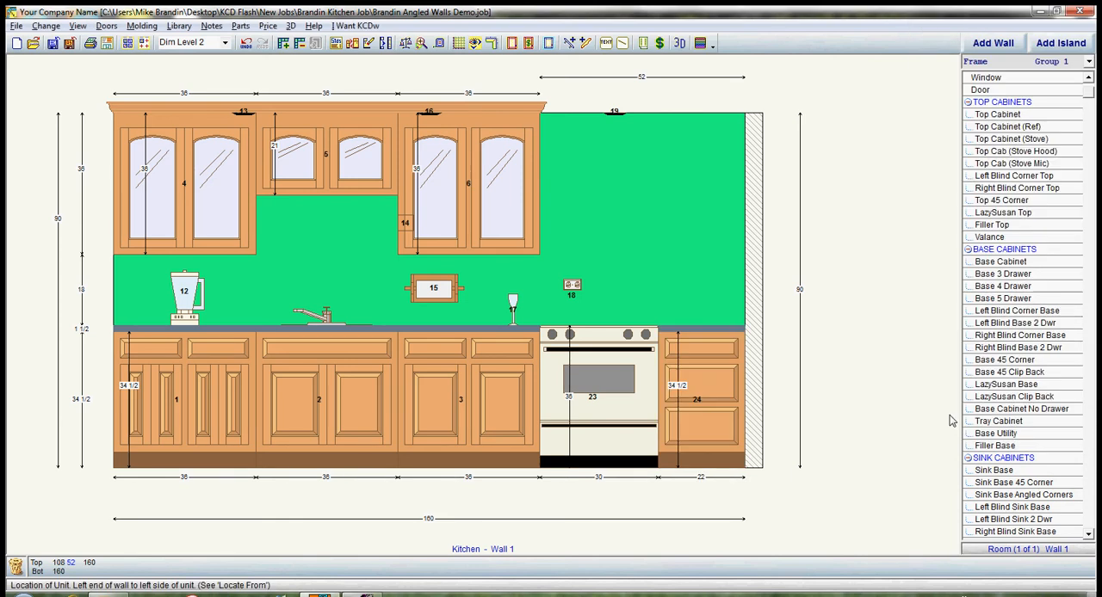
{"action": "mouse_move", "coordinate": [894, 308]}
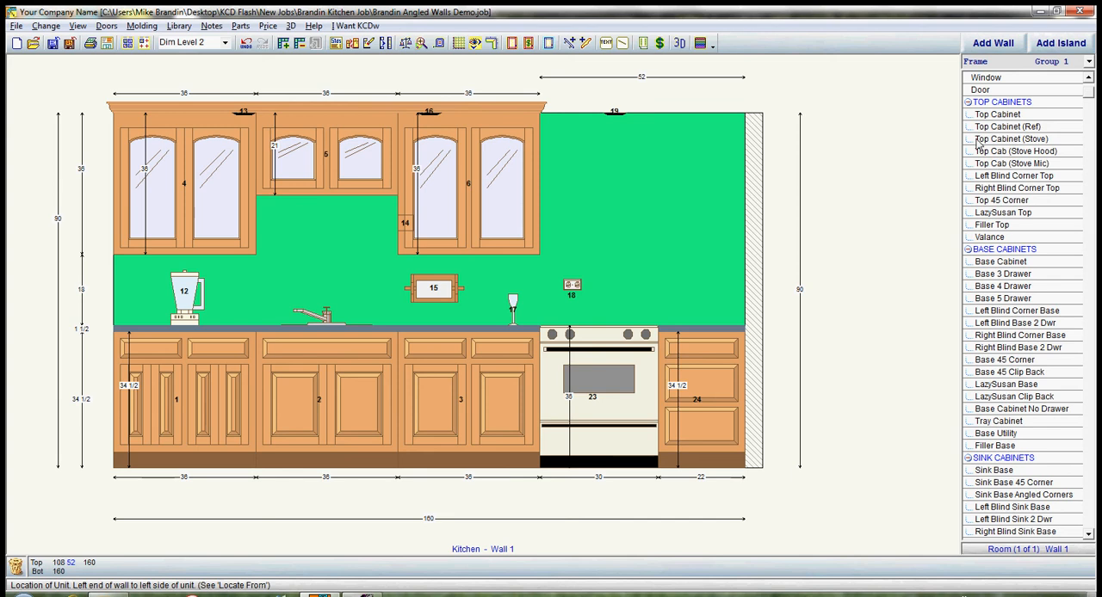
Add a 30-wide Top Cab (Stove Hood) at location 108
{"action": "left_click", "coordinate": [1014, 151]}
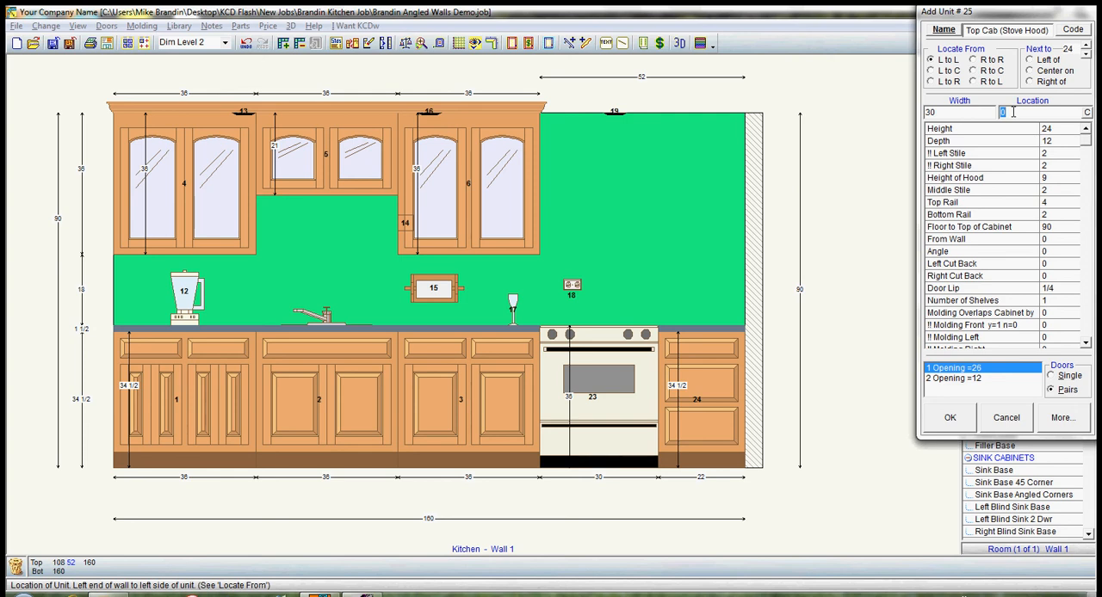
{"action": "type", "text": "108"}
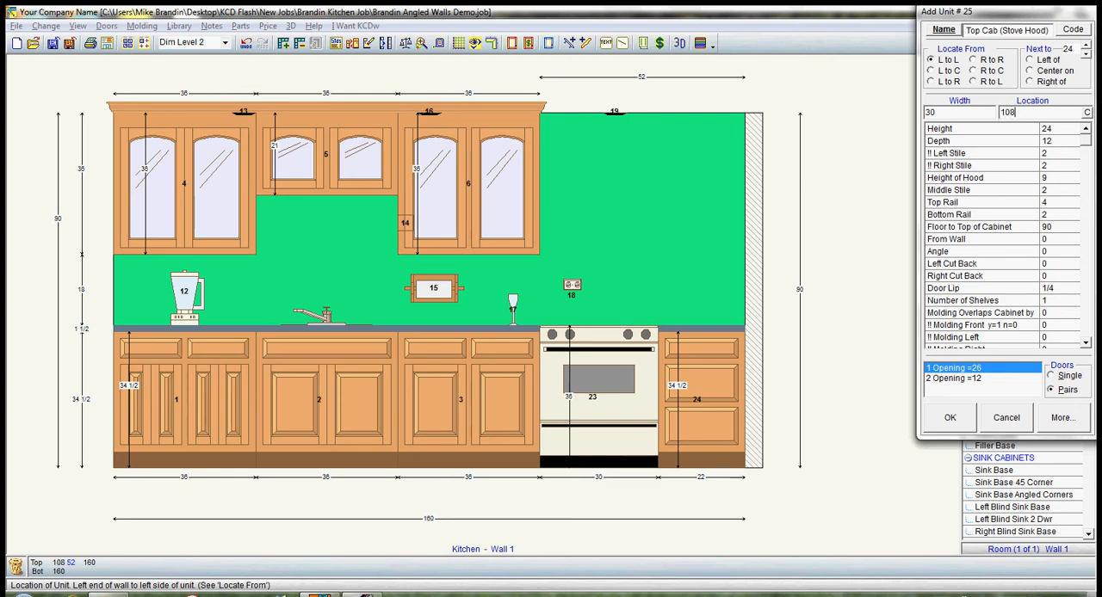
{"action": "left_click", "coordinate": [949, 417]}
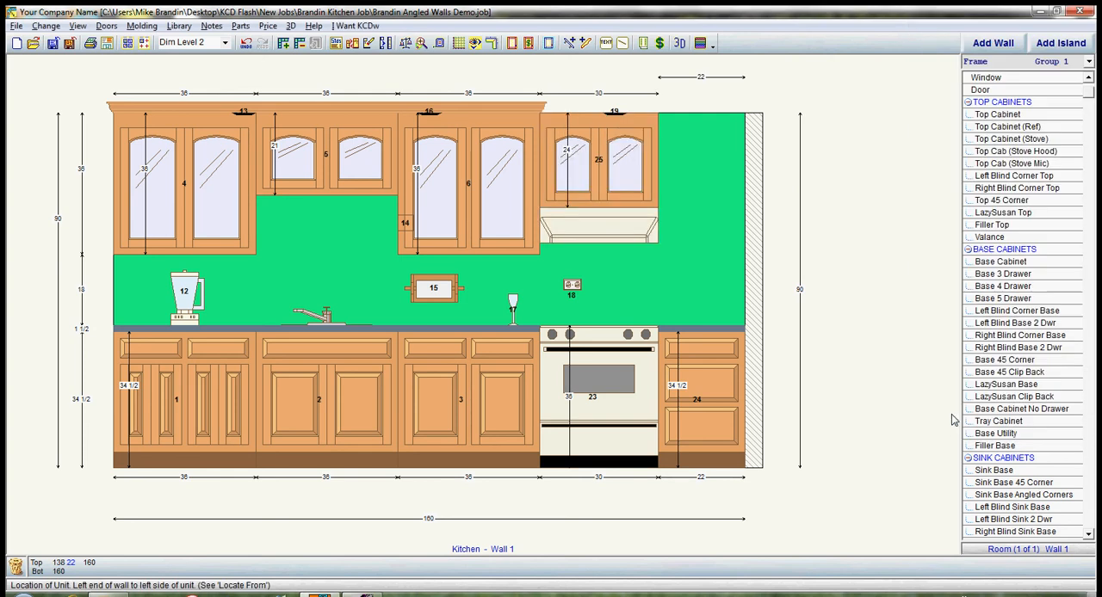
Place a 22-inch Top Cabinet above base cabinet 24 at the wall's right end
{"action": "left_click", "coordinate": [996, 113]}
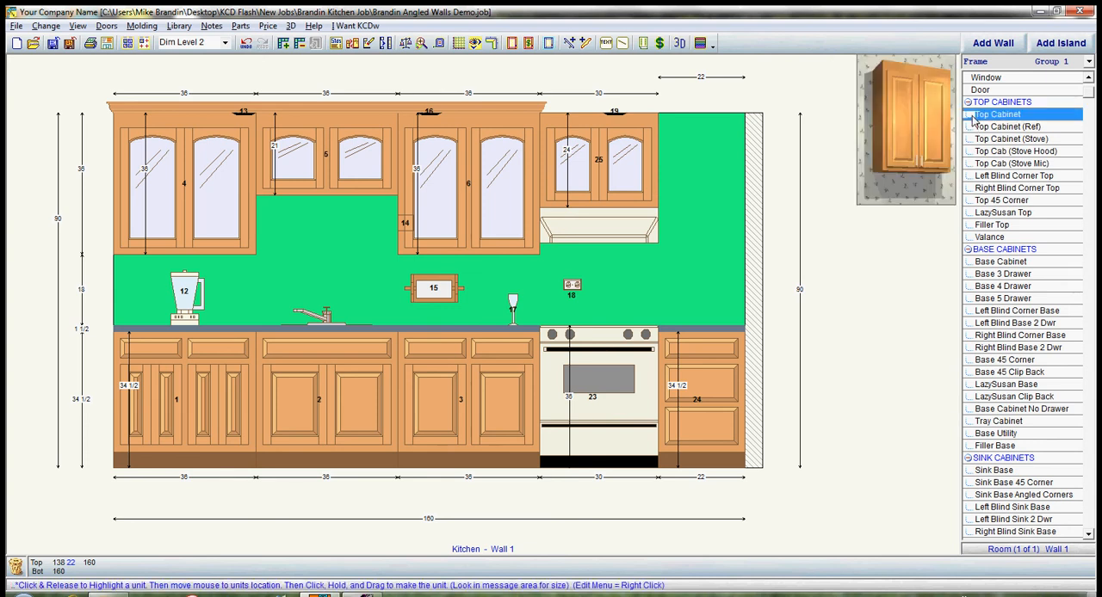
{"action": "left_click", "coordinate": [996, 114]}
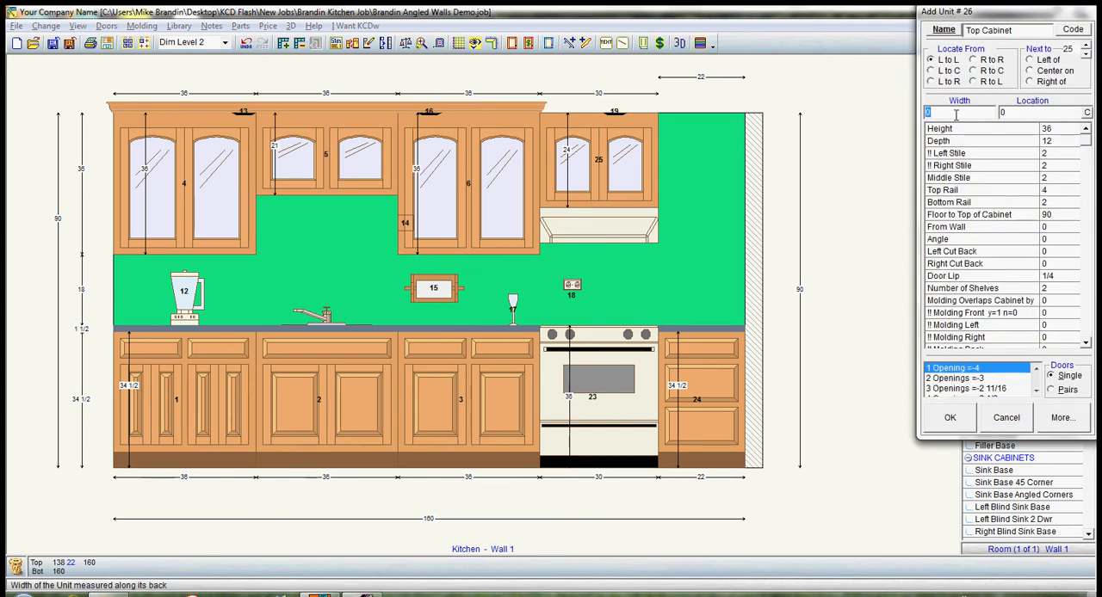
{"action": "type", "text": "22"}
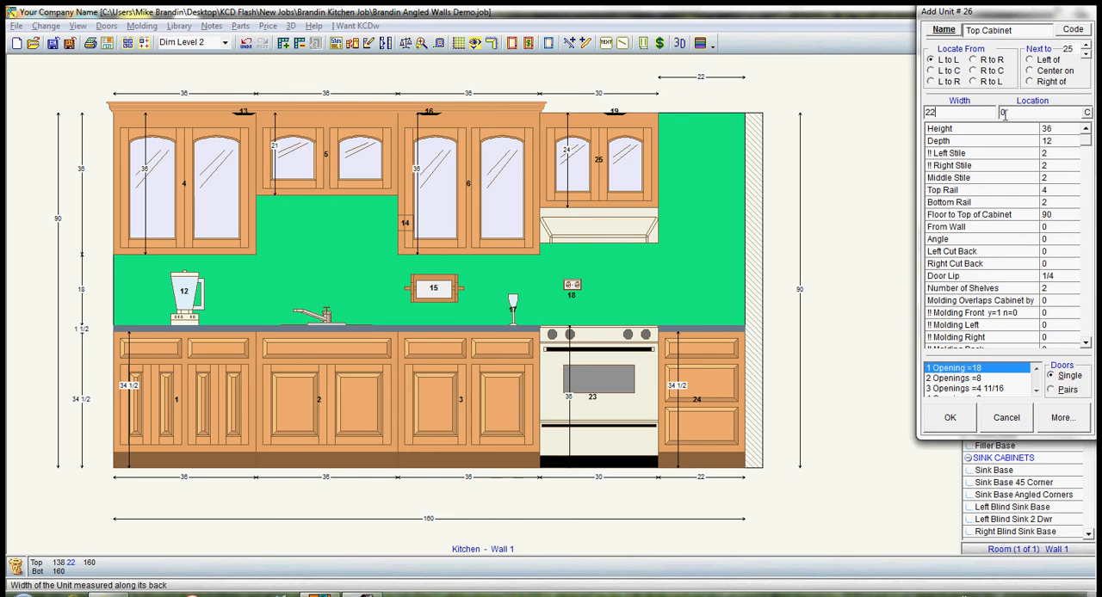
{"action": "left_click", "coordinate": [1030, 80]}
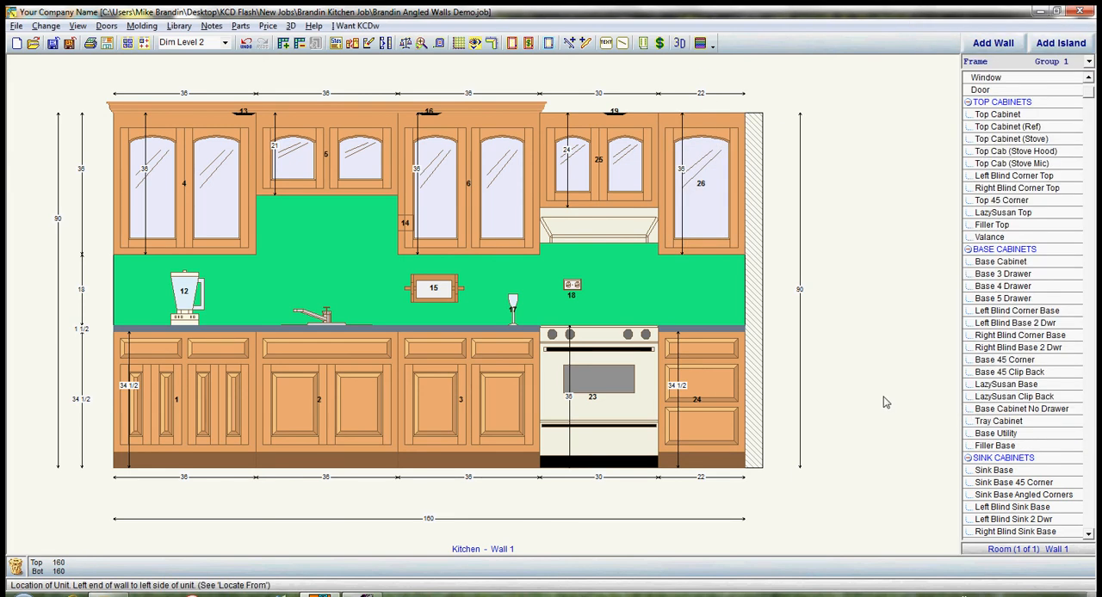
{"action": "mouse_move", "coordinate": [791, 278]}
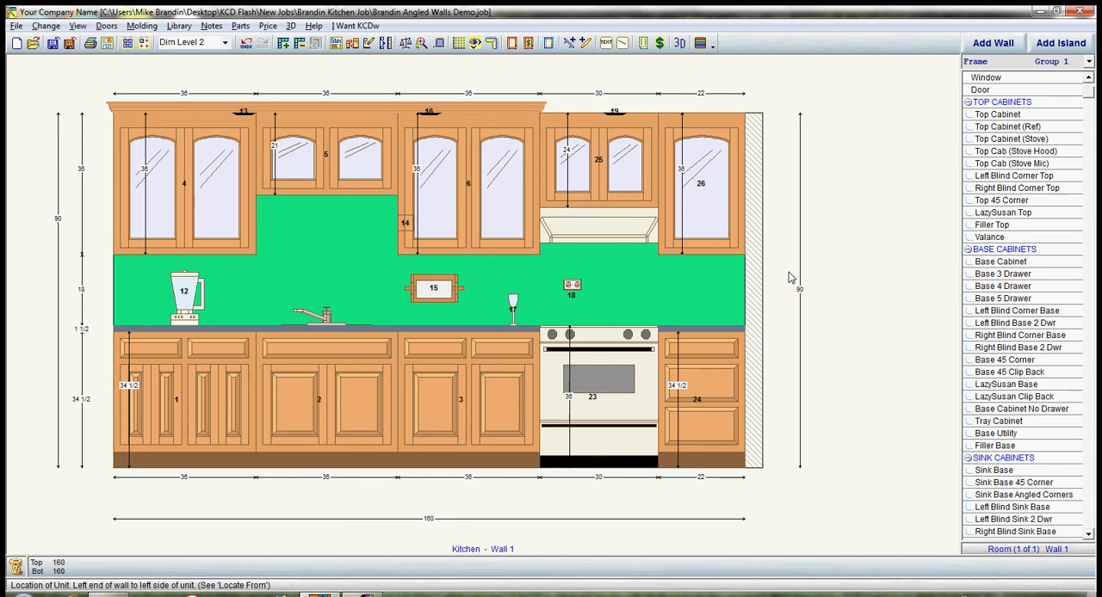
{"action": "mouse_move", "coordinate": [679, 43]}
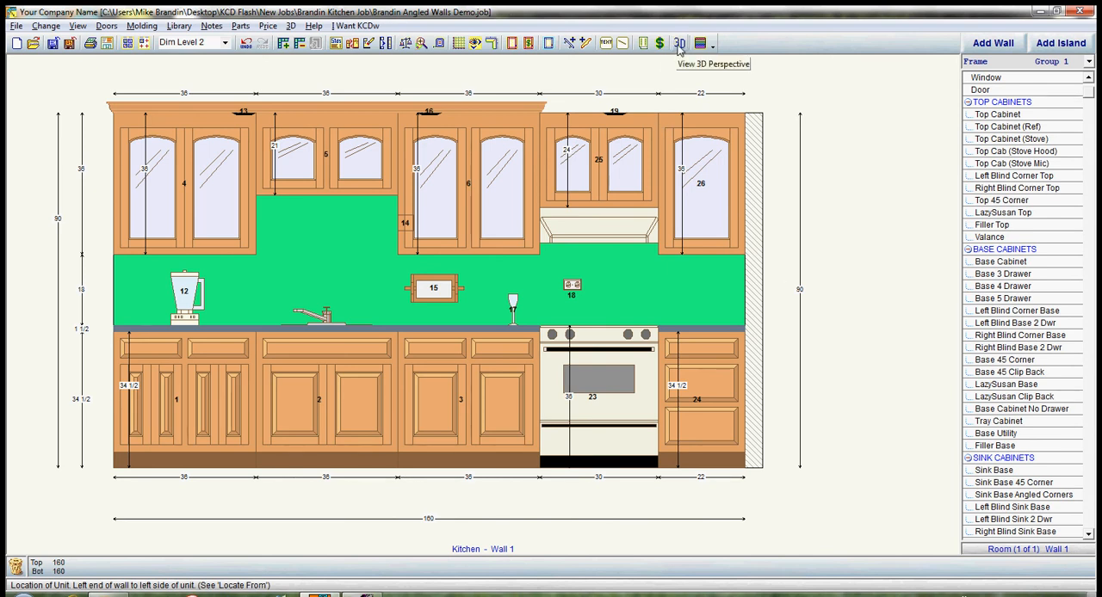
Switch to the 3D view and move the camera to the right
{"action": "left_click", "coordinate": [679, 43]}
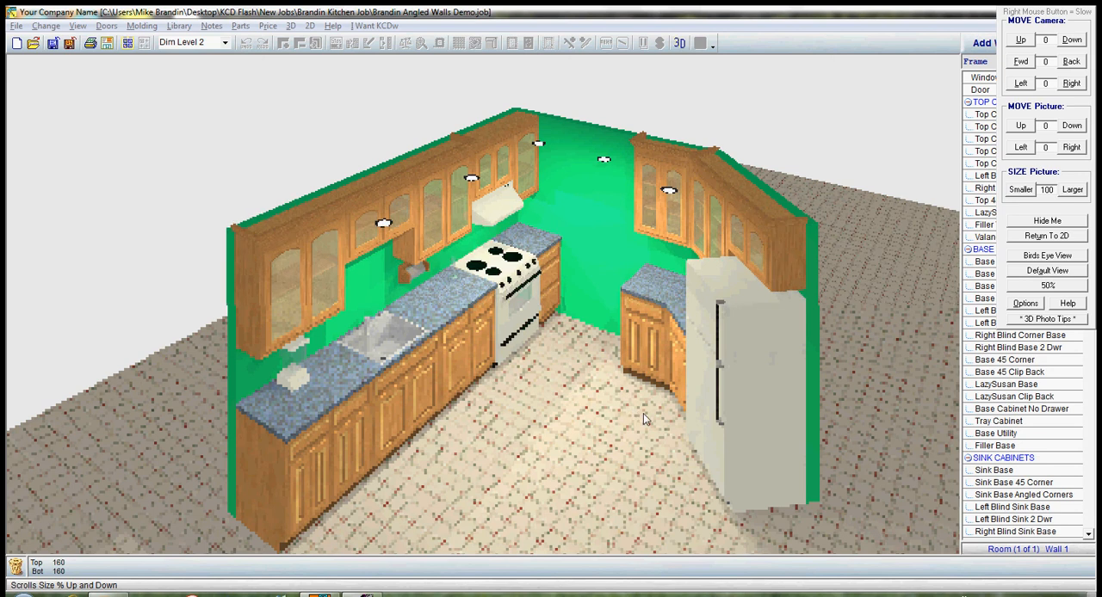
{"action": "left_click", "coordinate": [1073, 188]}
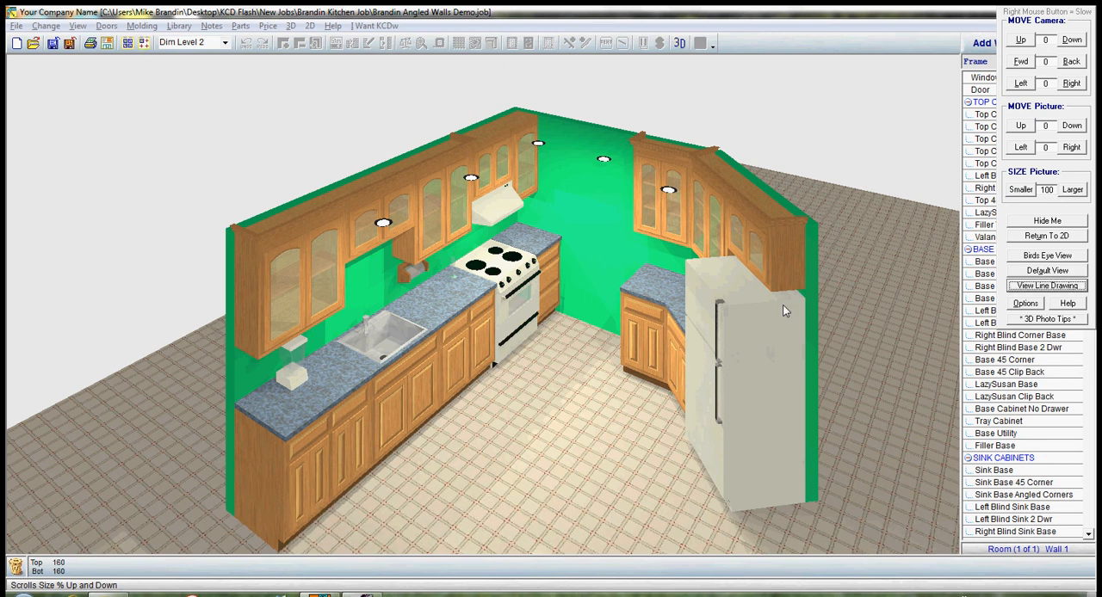
{"action": "left_click", "coordinate": [1072, 83]}
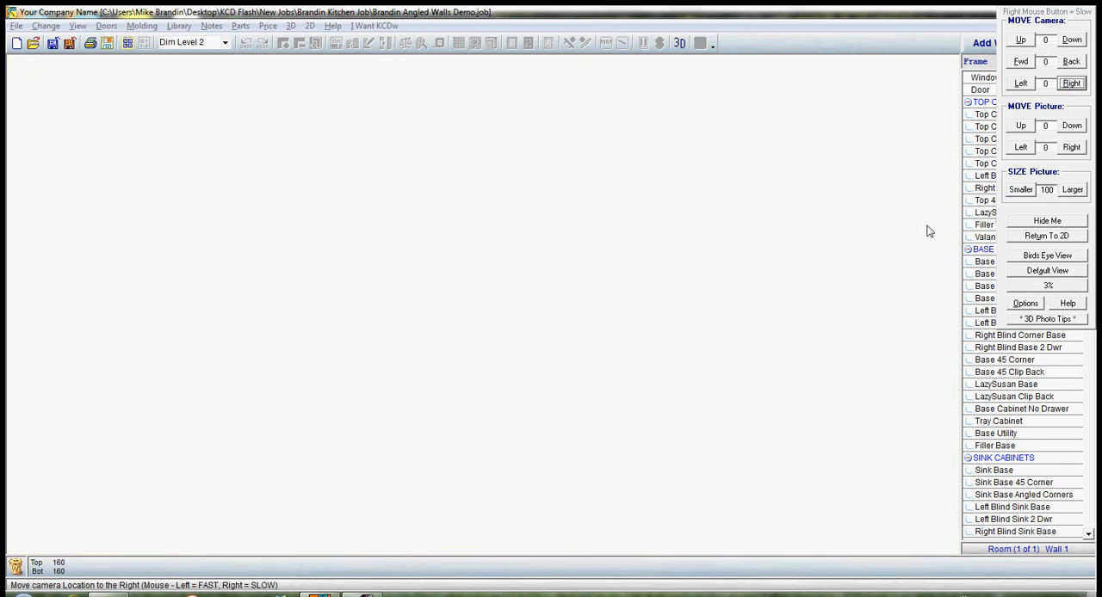
Open the 3D Options and bring up Set Textures
{"action": "left_click", "coordinate": [1046, 270]}
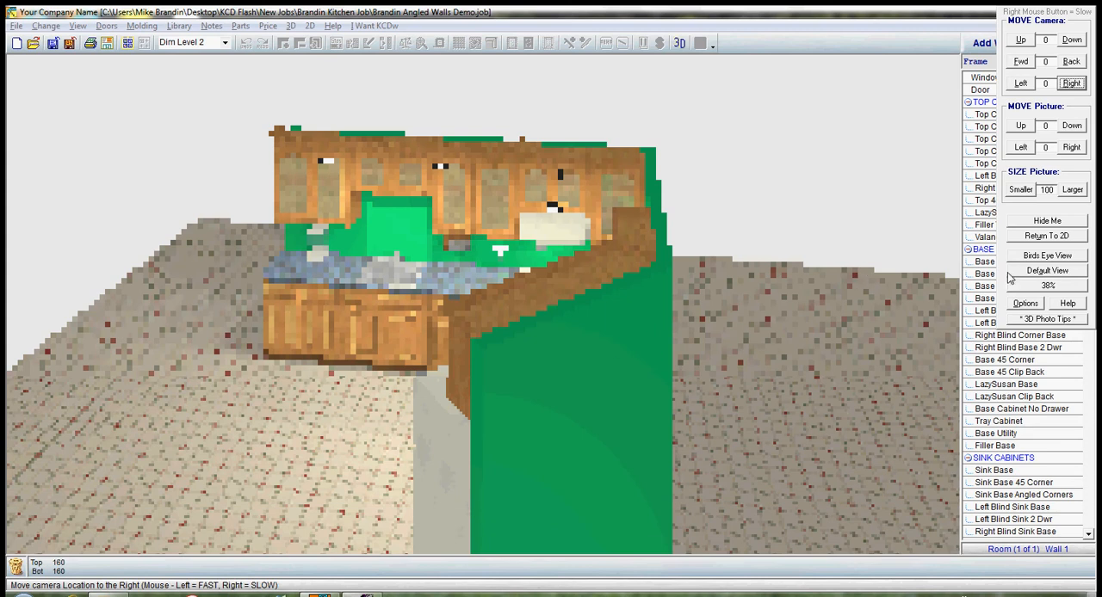
{"action": "left_click", "coordinate": [1024, 302]}
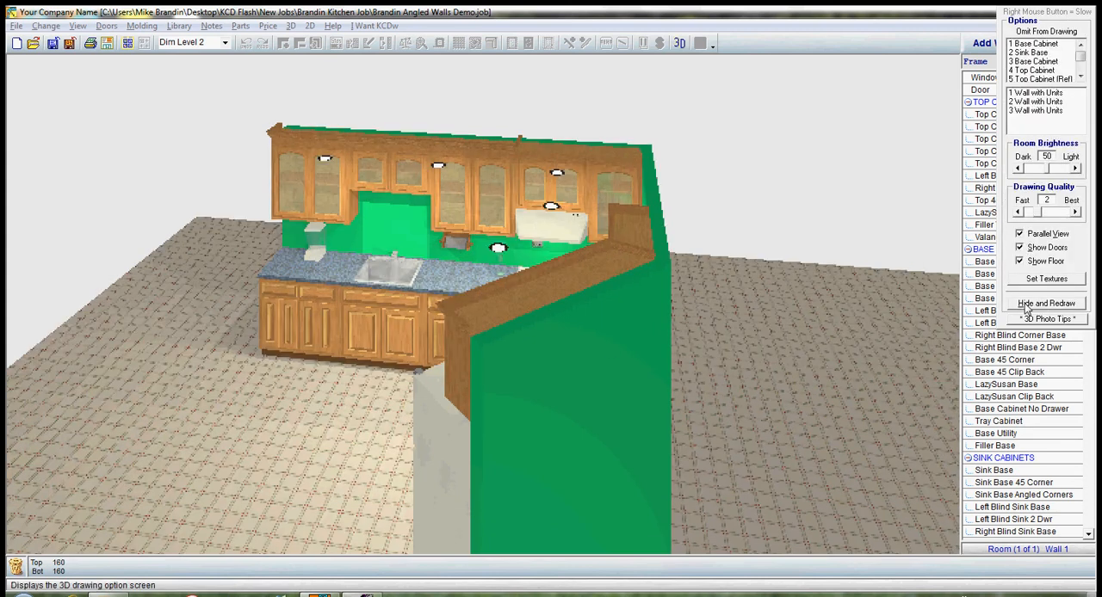
{"action": "left_click", "coordinate": [1040, 110]}
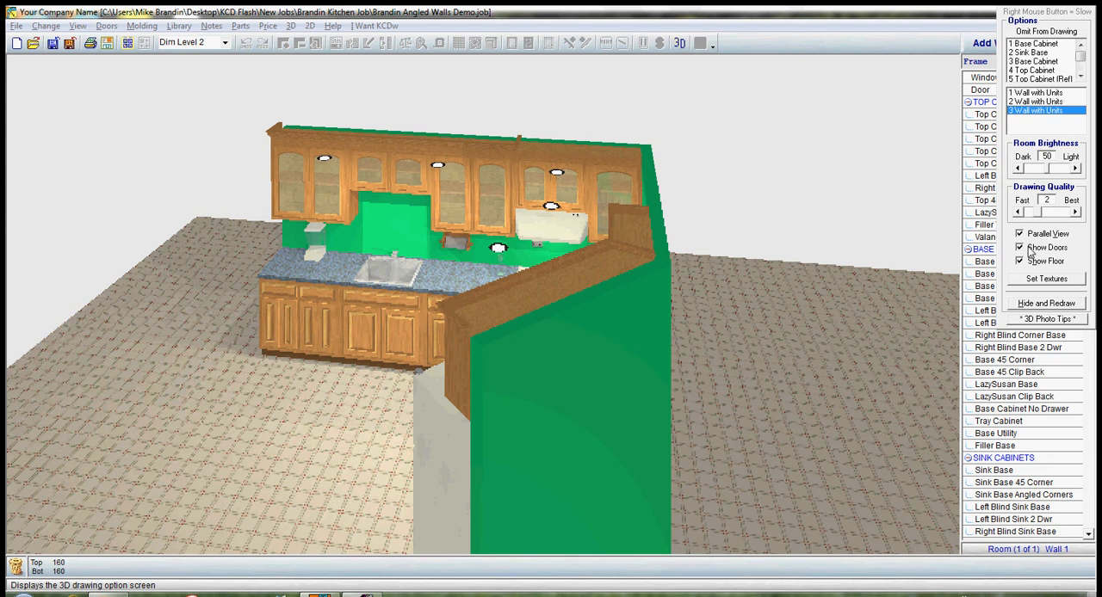
{"action": "mouse_move", "coordinate": [1031, 286]}
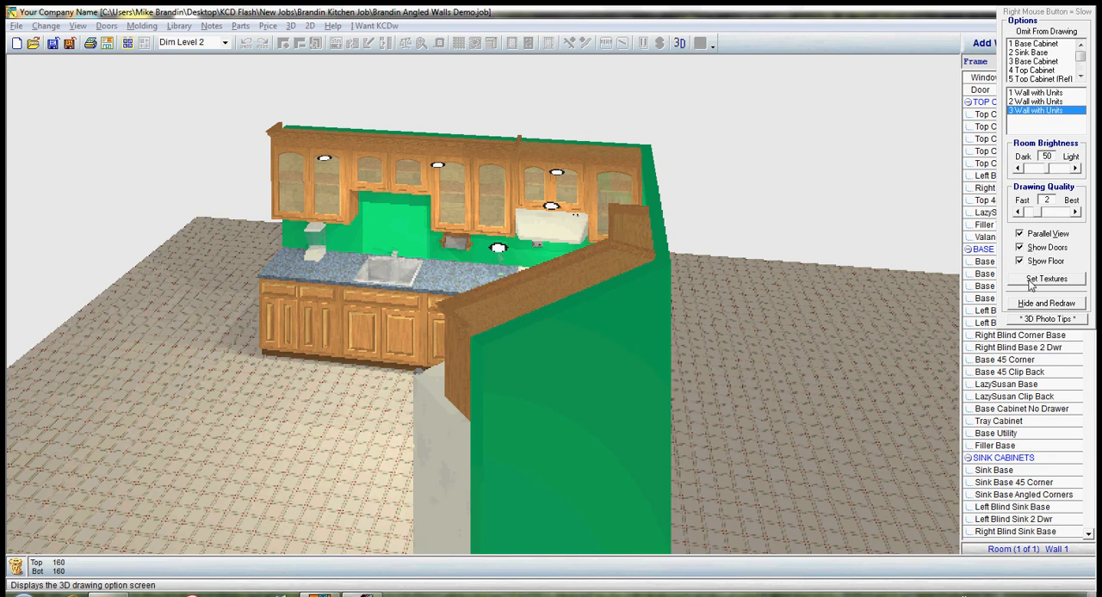
{"action": "left_click", "coordinate": [1045, 278]}
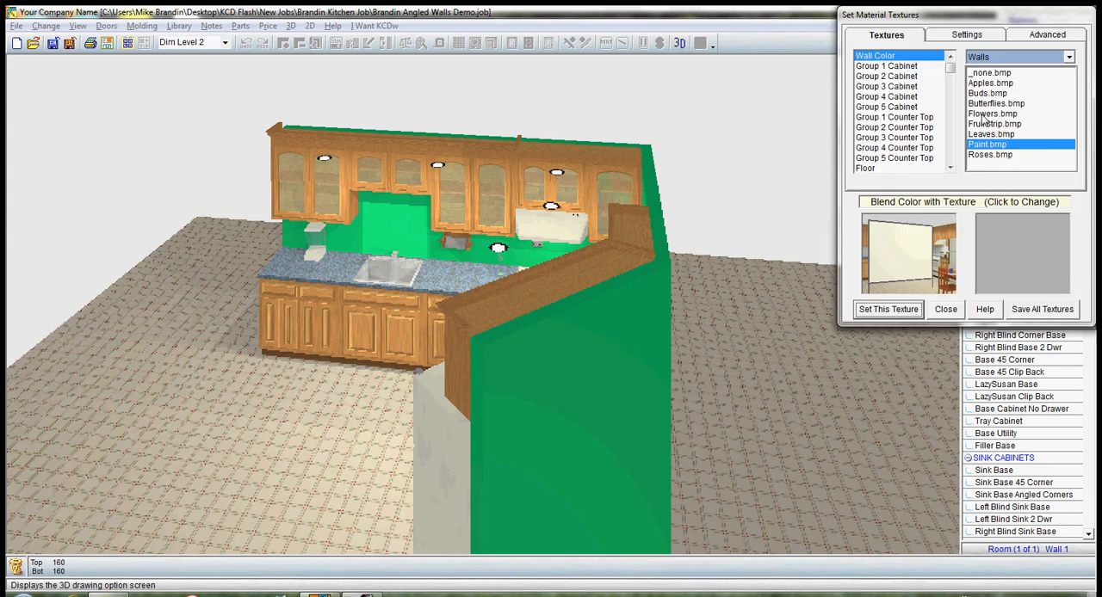
Set Flowers.bmp as the wall texture, then close and redraw the 3D view
{"action": "left_click", "coordinate": [991, 133]}
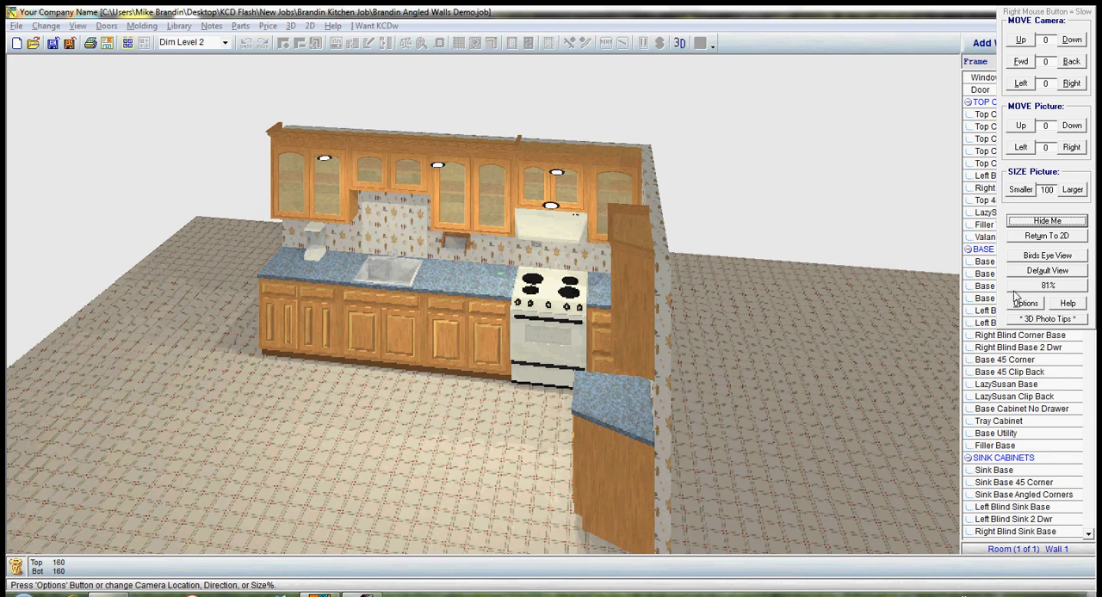
{"action": "left_click", "coordinate": [1071, 190]}
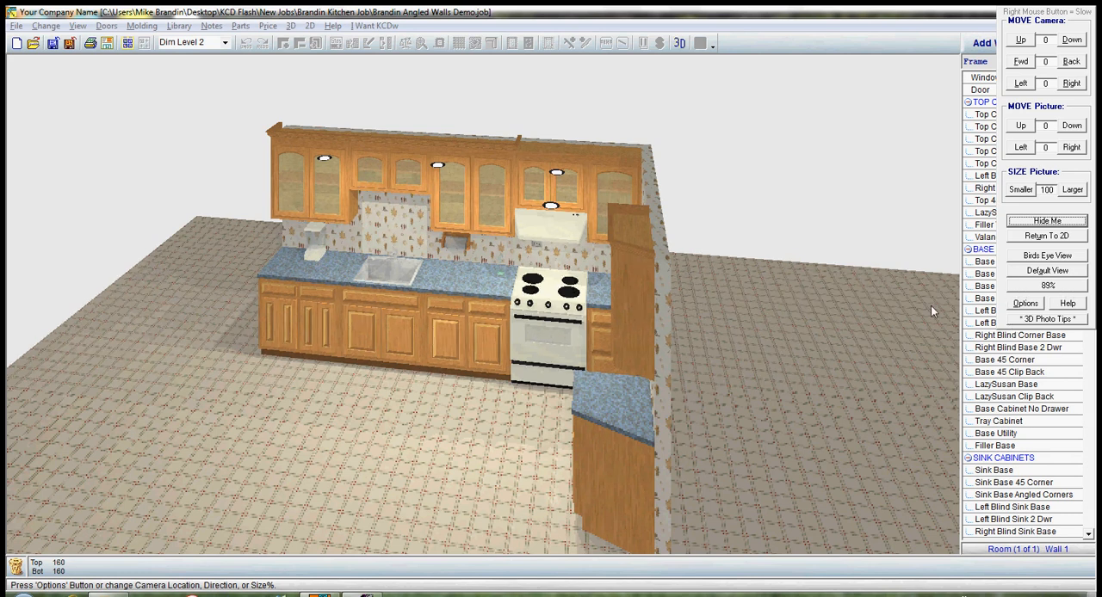
{"action": "left_click", "coordinate": [1072, 189]}
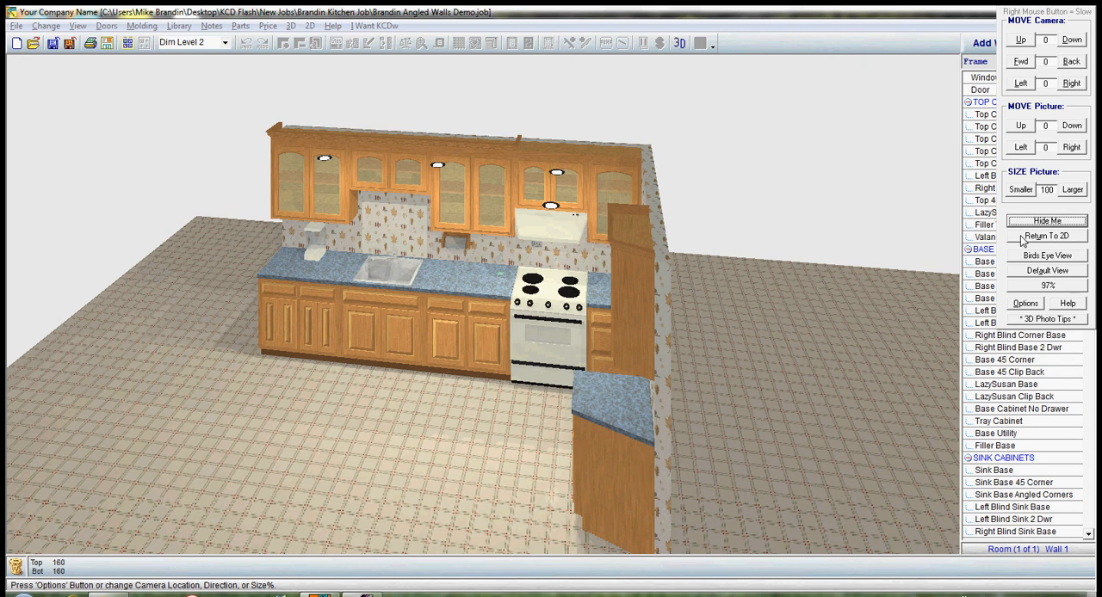
Return to 2D and apply crown molding to all top cabinets in the room
{"action": "left_click", "coordinate": [1046, 235]}
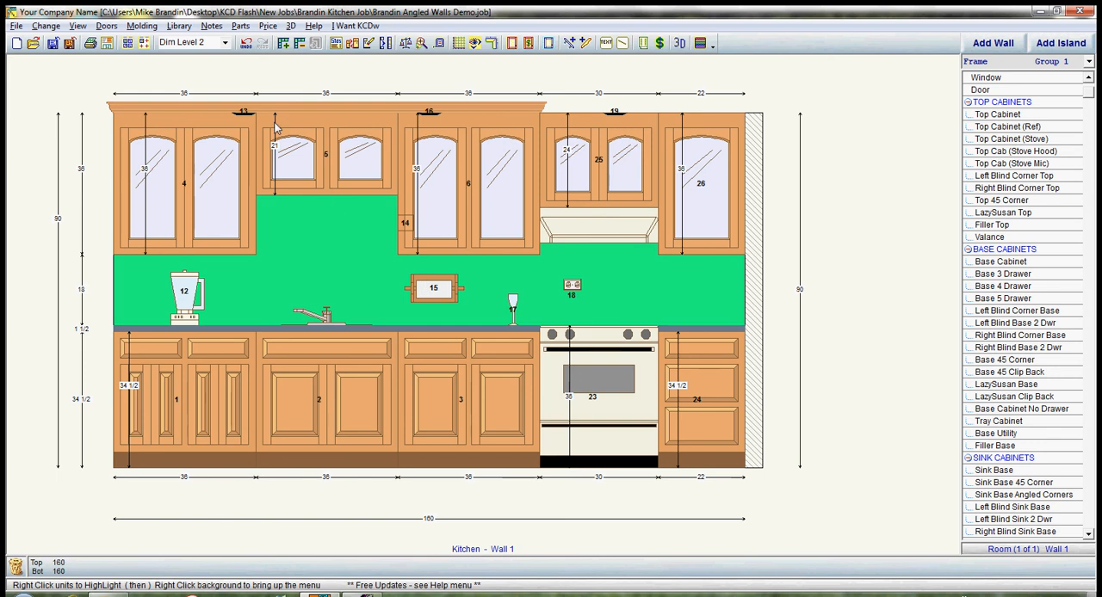
{"action": "left_click", "coordinate": [141, 25]}
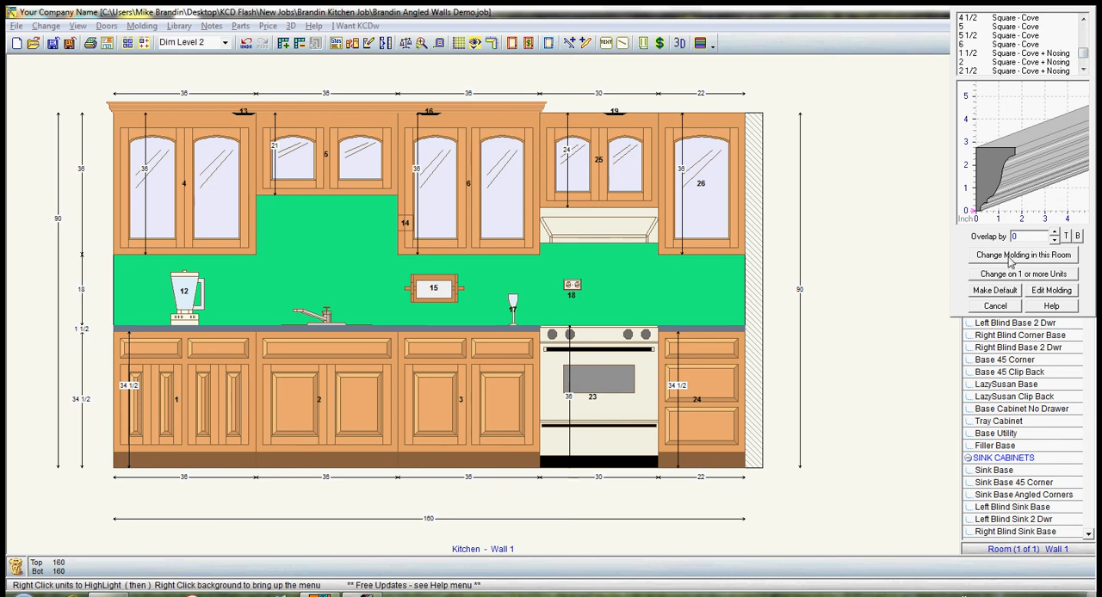
{"action": "left_click", "coordinate": [994, 306]}
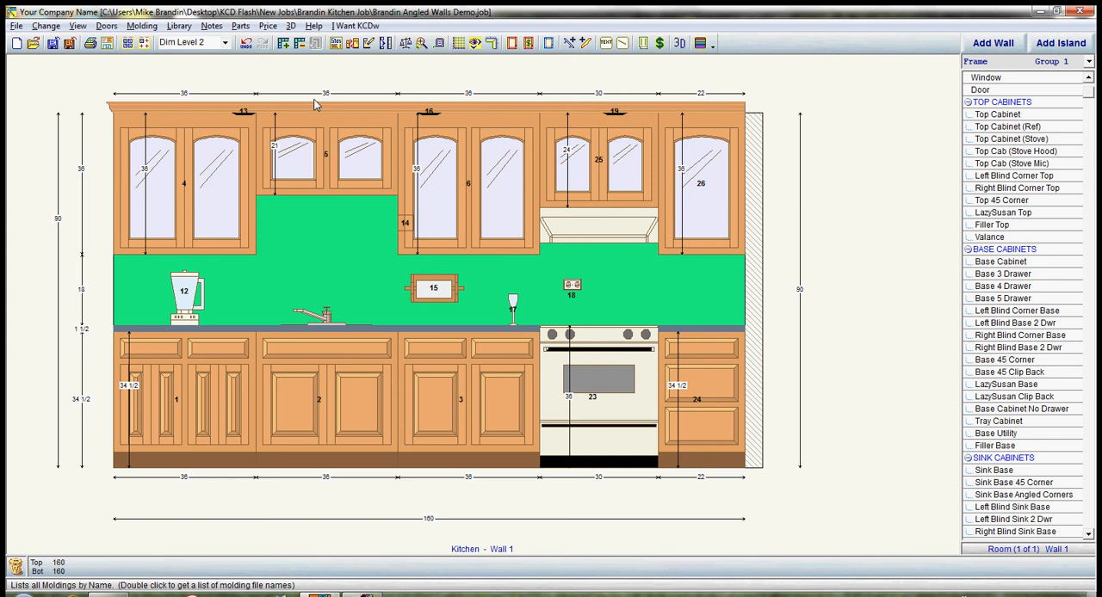
{"action": "mouse_move", "coordinate": [216, 86]}
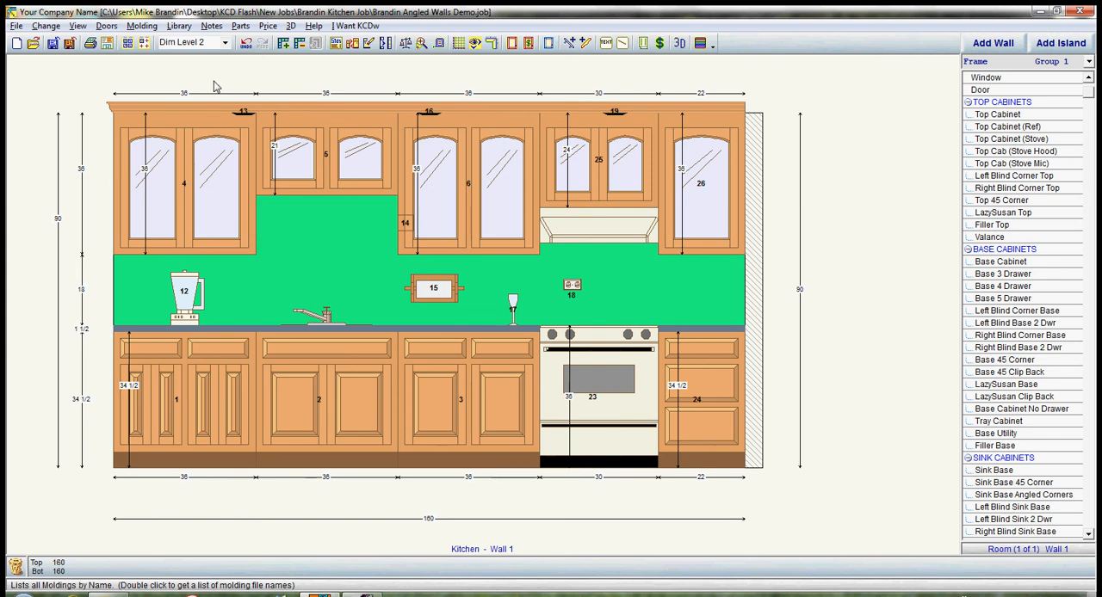
Uncheck Show Doors in the Doors menu for Wall 1's elevation
{"action": "left_click", "coordinate": [106, 25]}
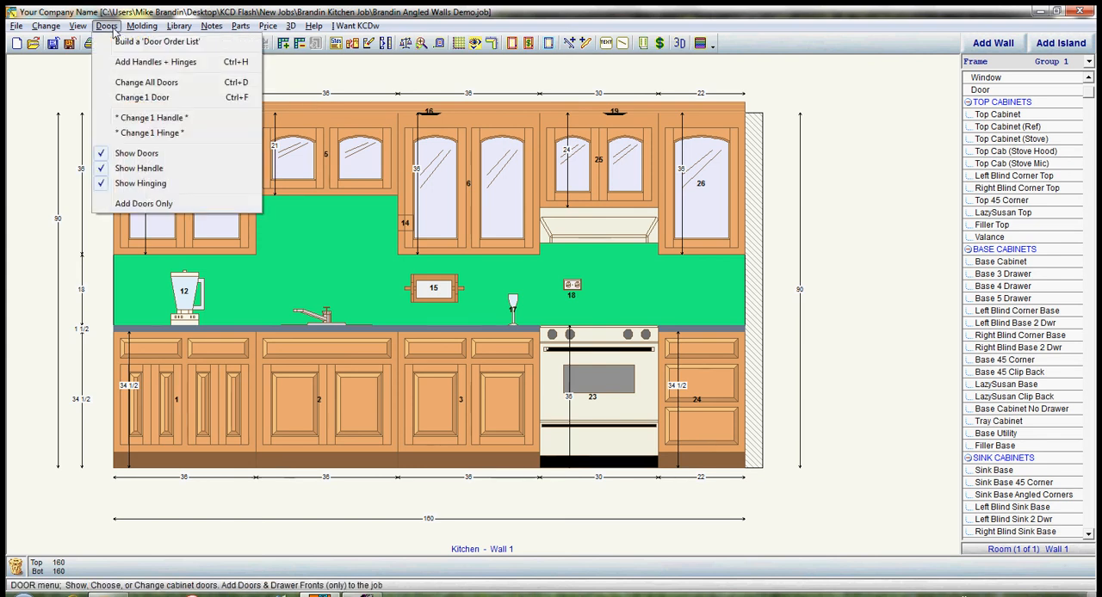
{"action": "left_click", "coordinate": [136, 152]}
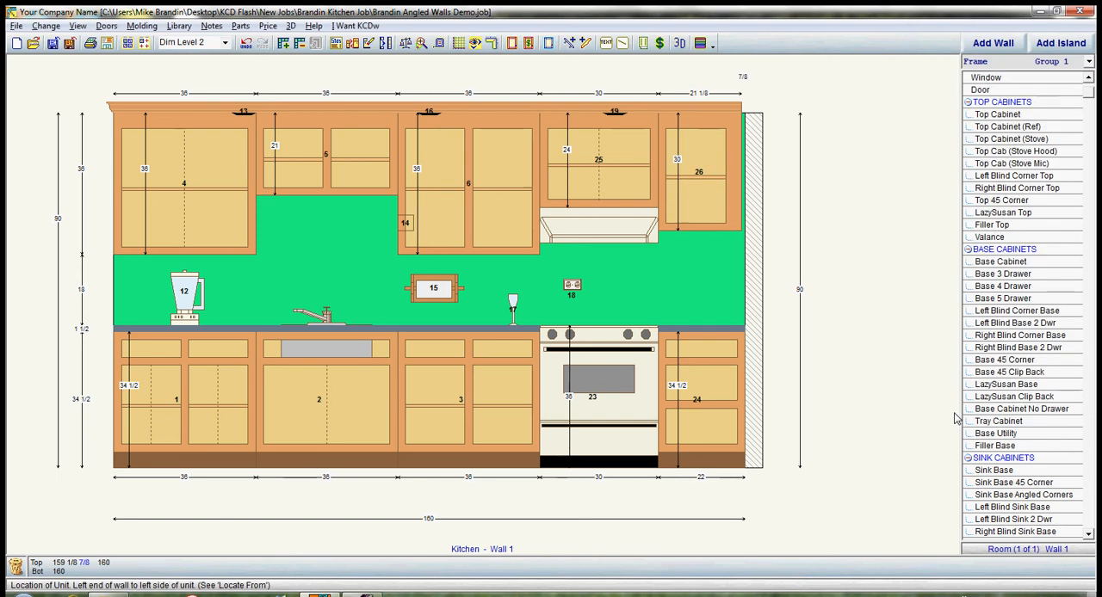
{"action": "mouse_move", "coordinate": [750, 80]}
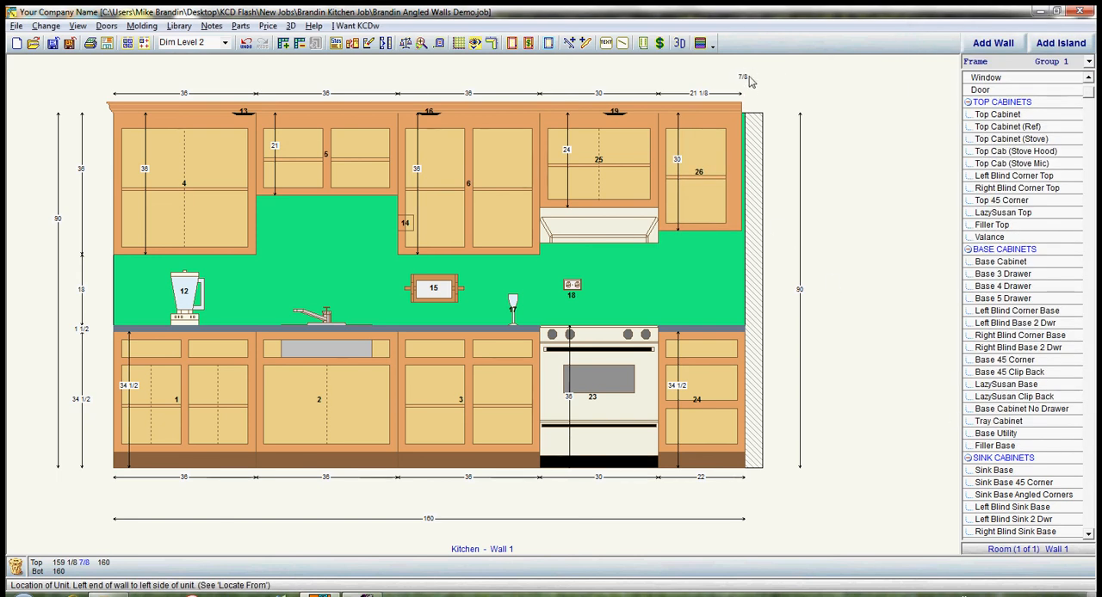
{"action": "mouse_move", "coordinate": [702, 156]}
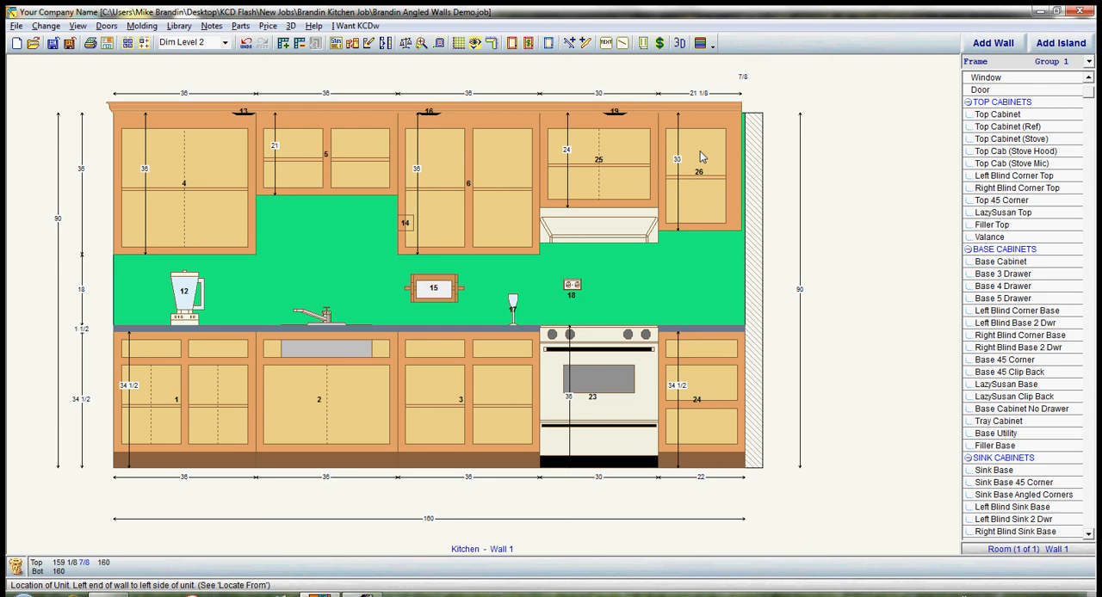
{"action": "mouse_move", "coordinate": [646, 196]}
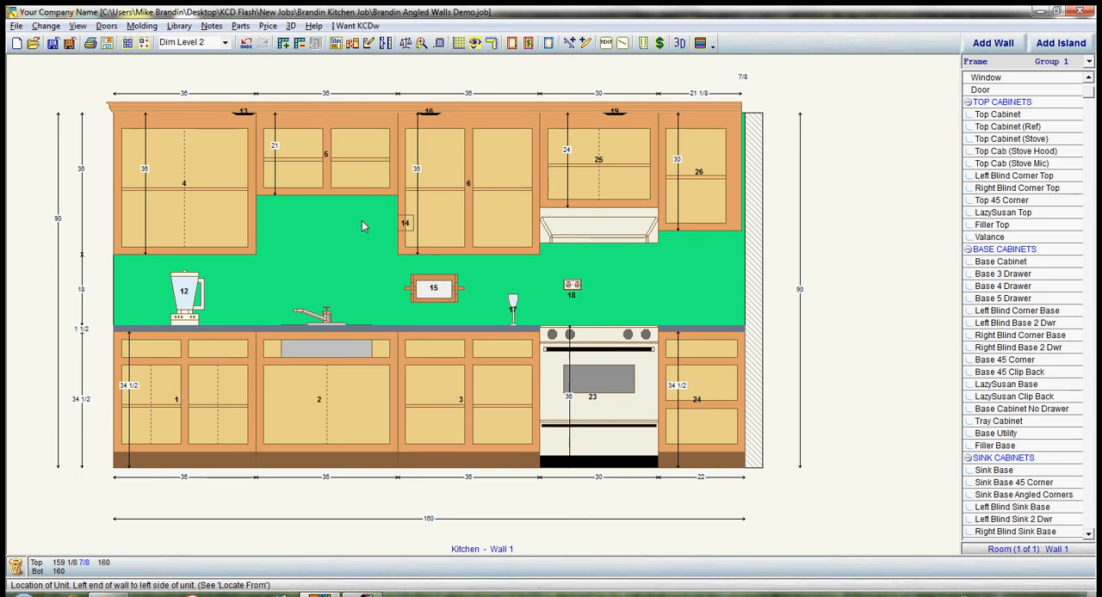
{"action": "mouse_move", "coordinate": [226, 47]}
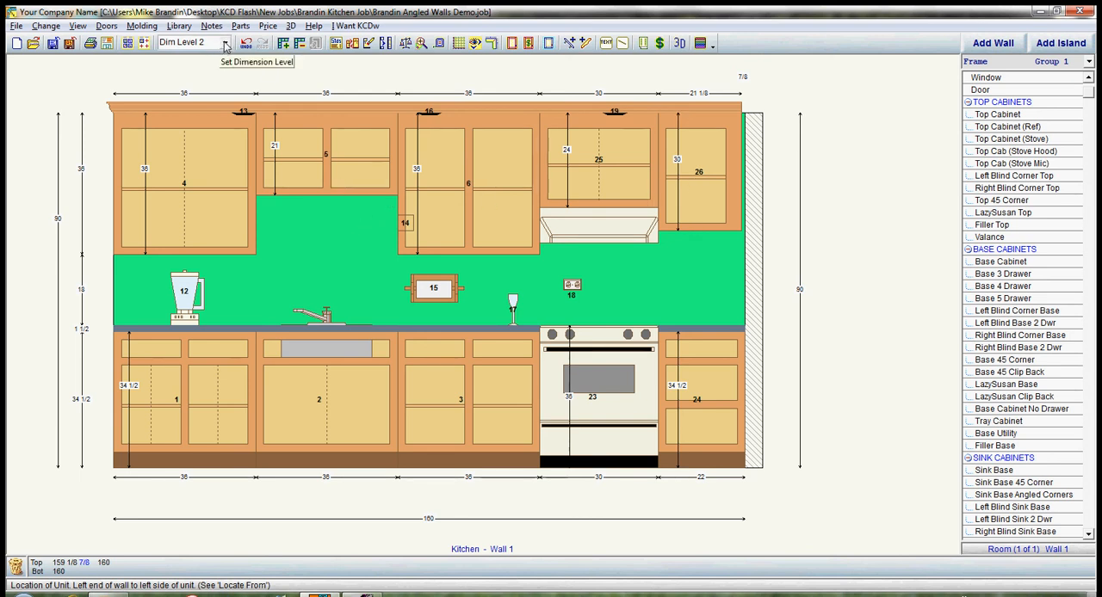
Set the dimension level to Dim Level 4, then switch to Door Size dimensions
{"action": "left_click", "coordinate": [224, 43]}
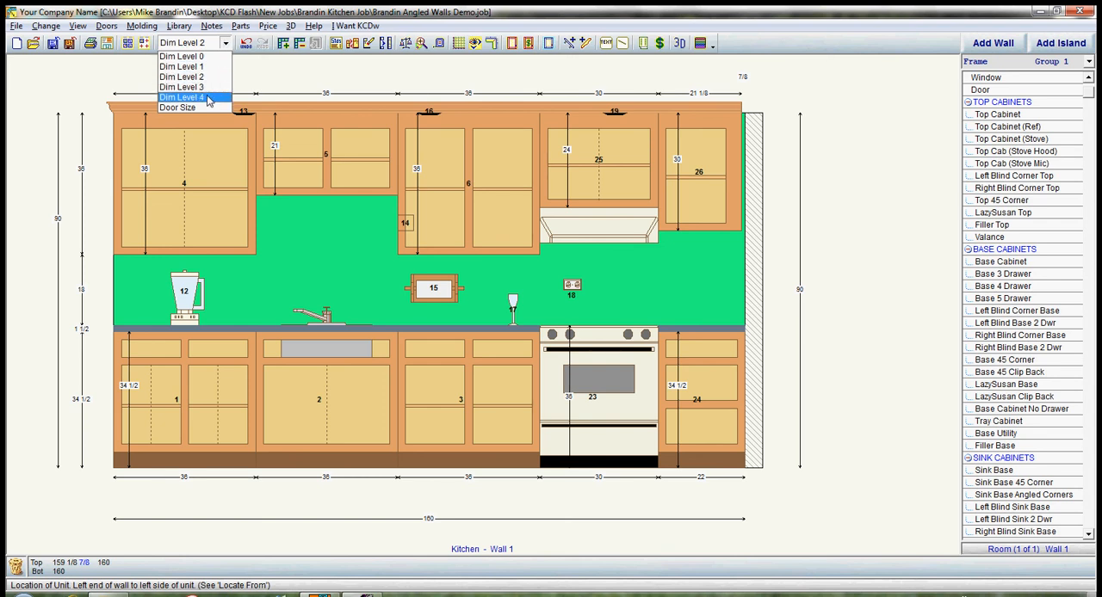
{"action": "left_click", "coordinate": [181, 98]}
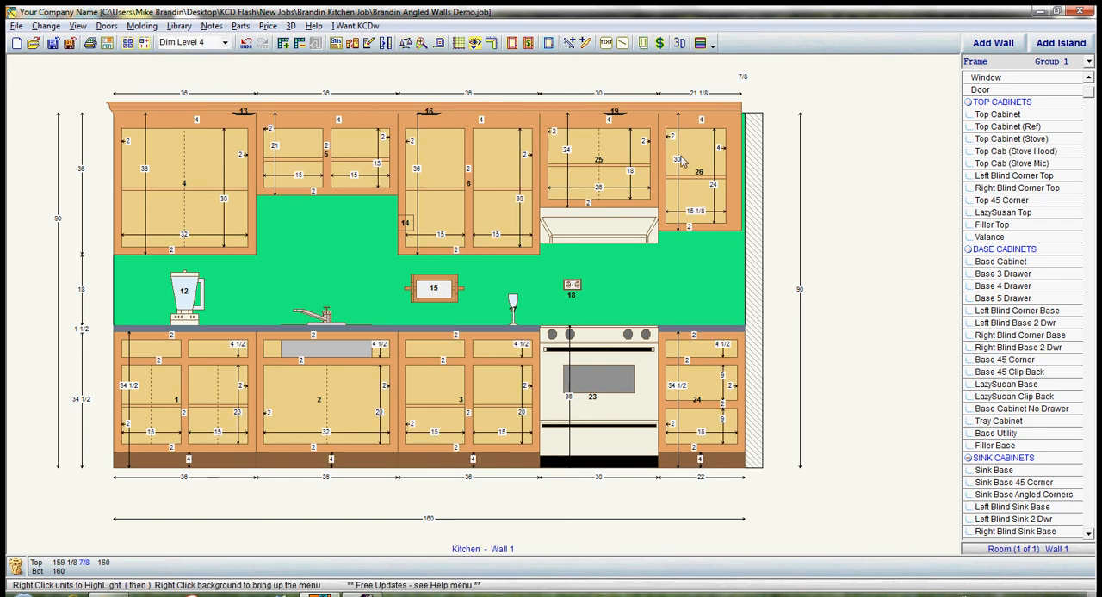
{"action": "mouse_move", "coordinate": [706, 151]}
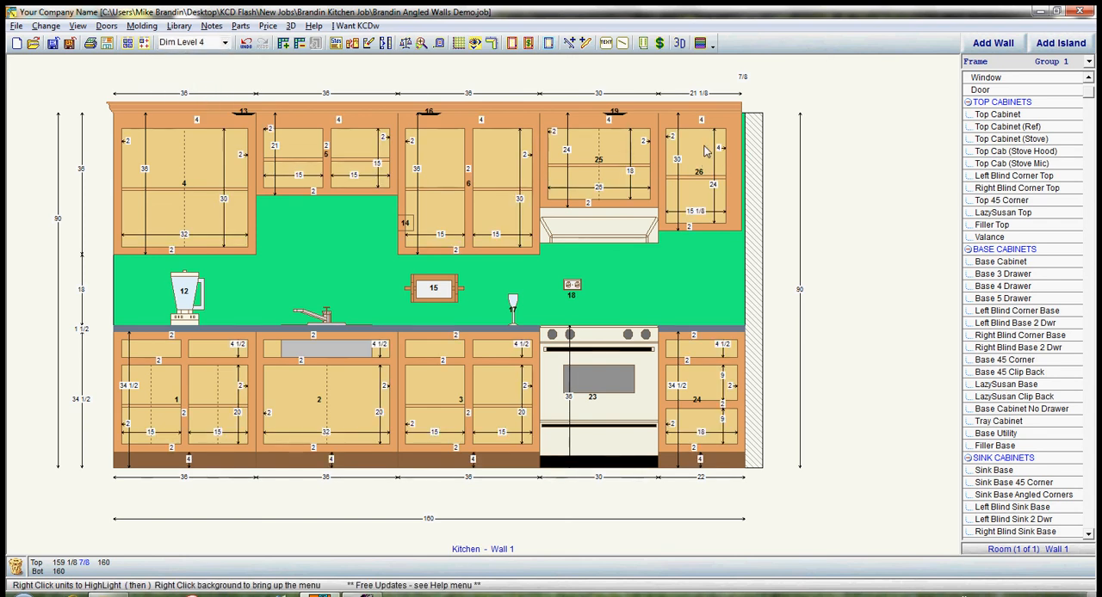
{"action": "left_click", "coordinate": [226, 43]}
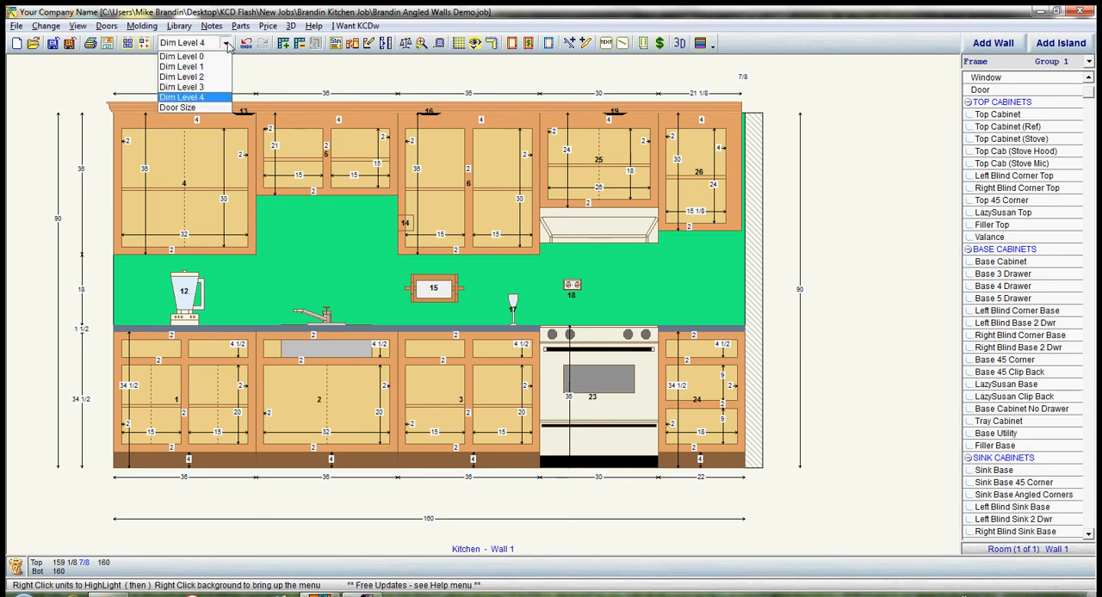
{"action": "mouse_move", "coordinate": [181, 108]}
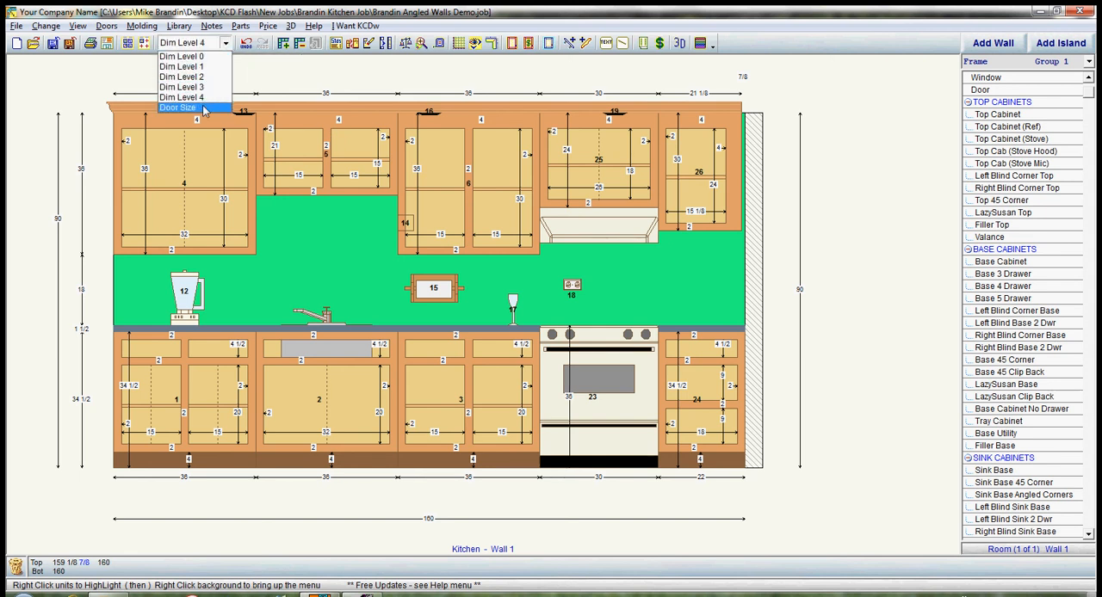
{"action": "left_click", "coordinate": [179, 107]}
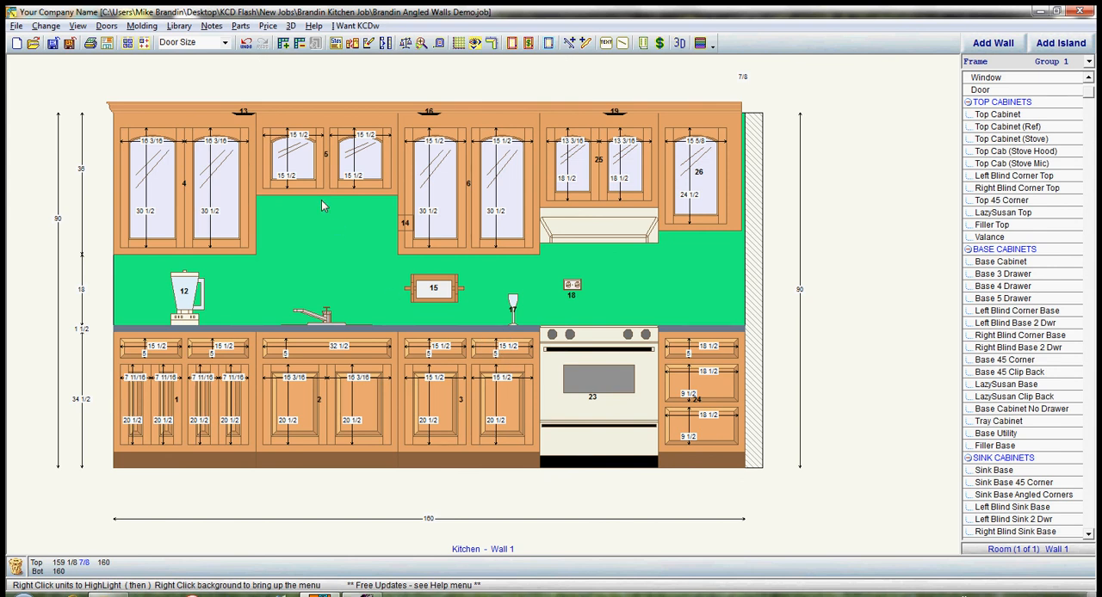
{"action": "mouse_move", "coordinate": [170, 72]}
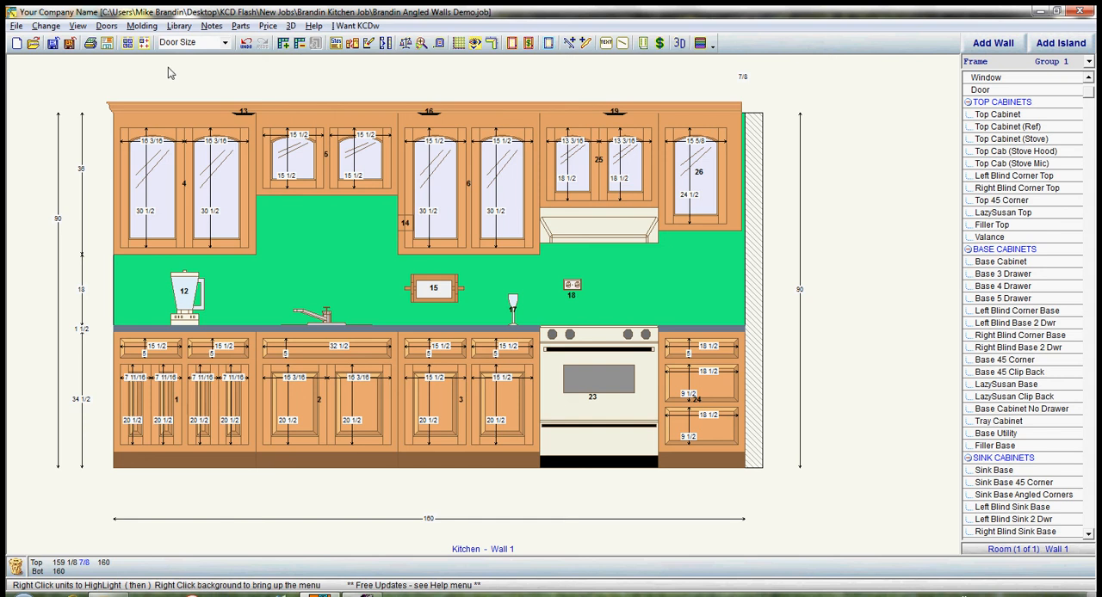
Change all doors so the upper cabinets use the flat sfp Top Door style
{"action": "left_click", "coordinate": [107, 25]}
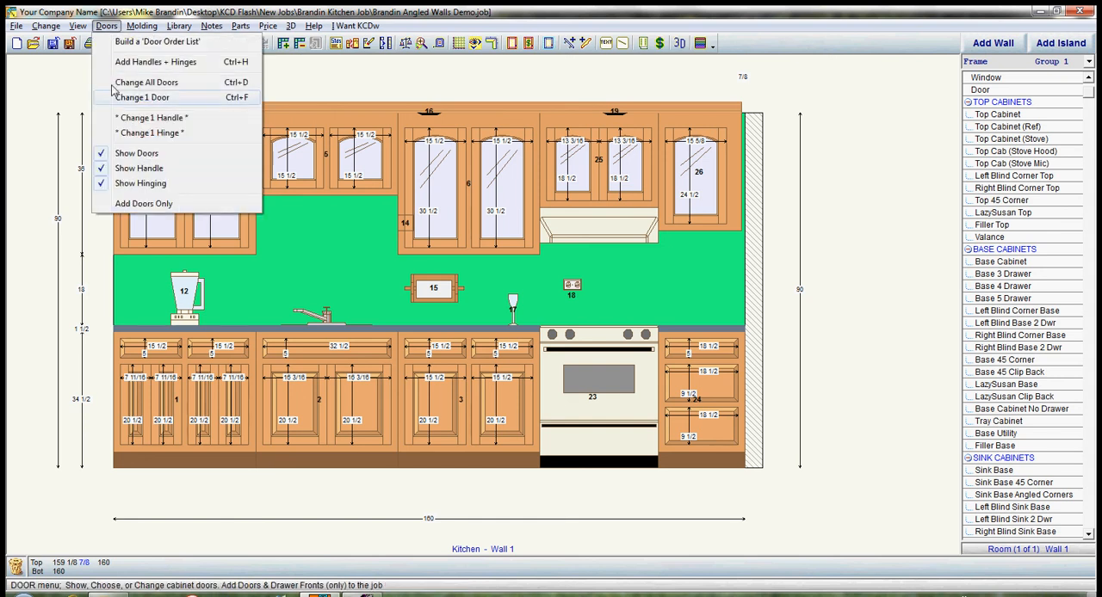
{"action": "left_click", "coordinate": [146, 82]}
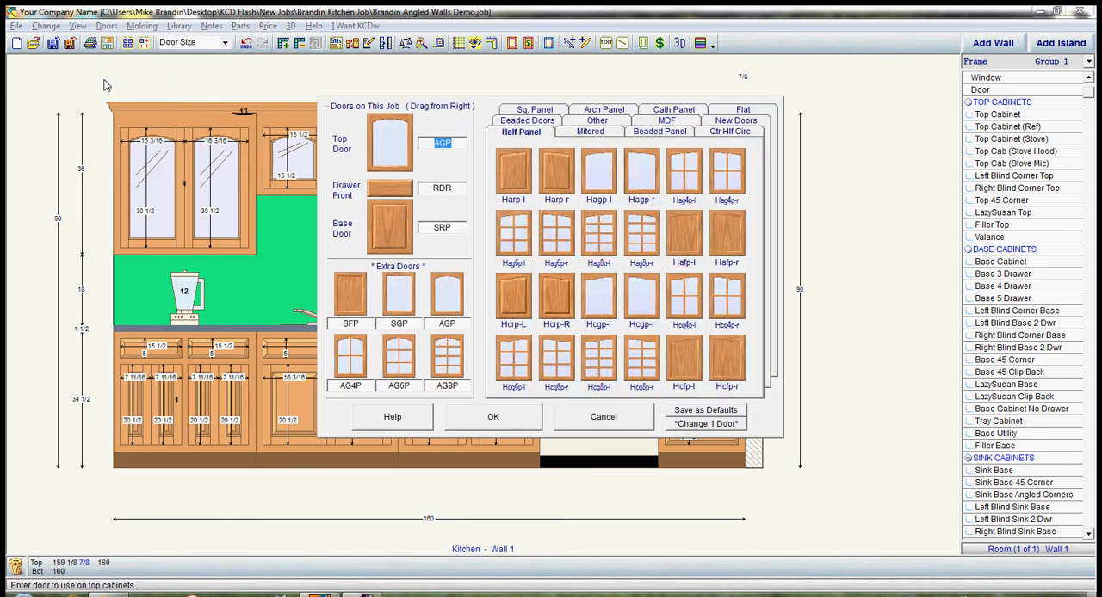
{"action": "left_click", "coordinate": [590, 132]}
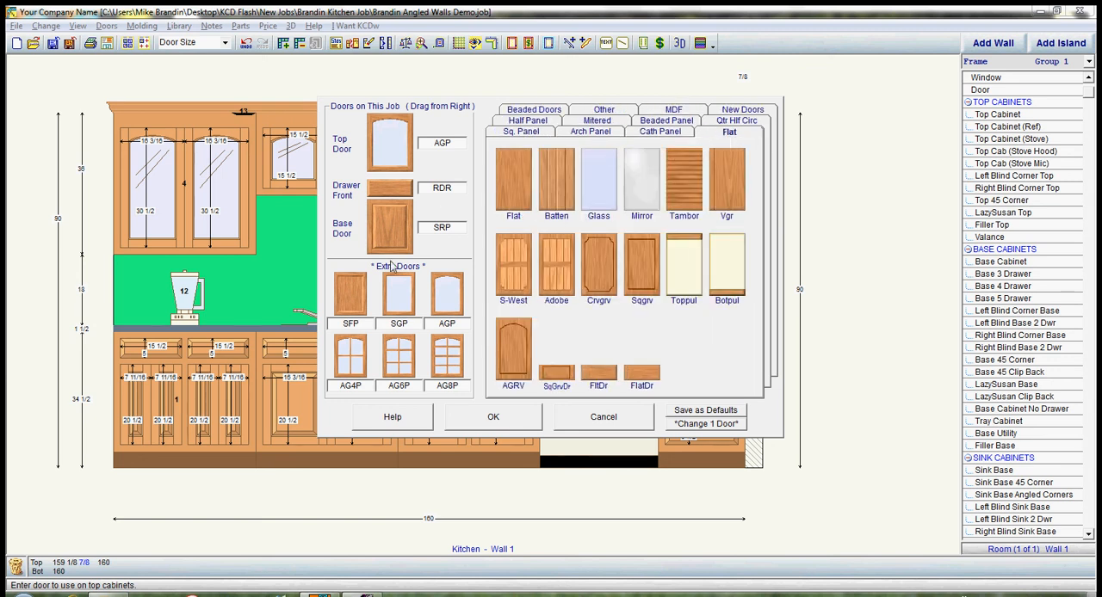
{"action": "mouse_move", "coordinate": [444, 166]}
{"action": "type", "text": "sfp"}
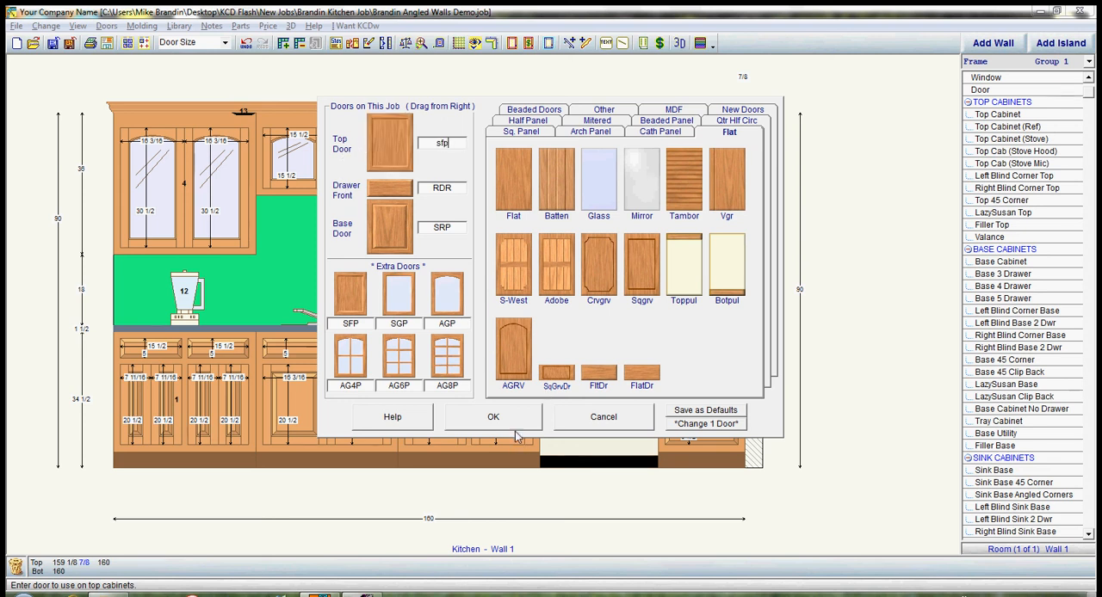
{"action": "left_click", "coordinate": [493, 416]}
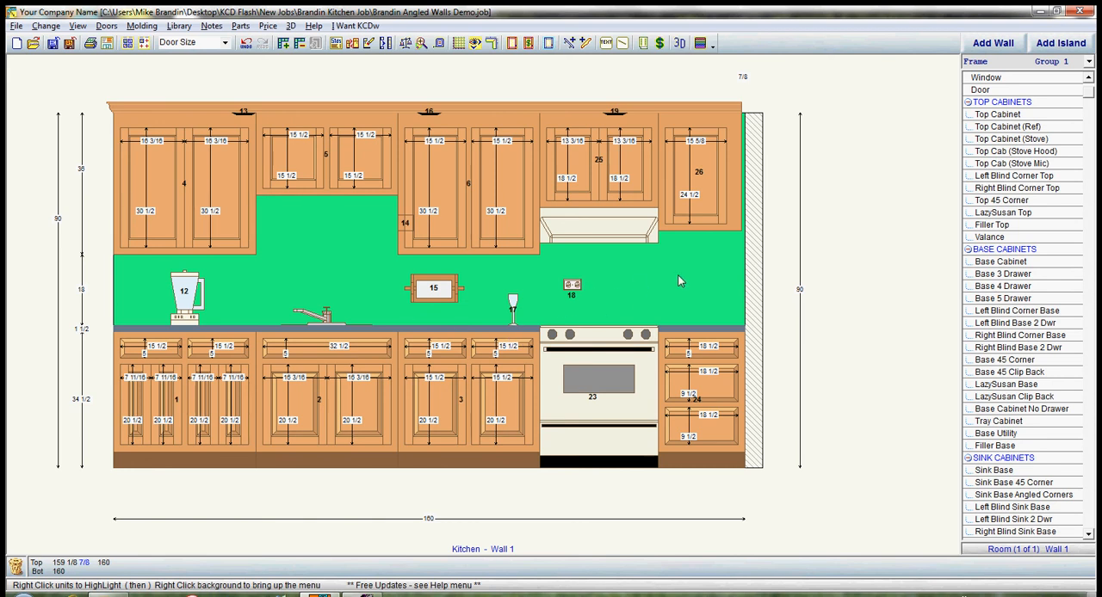
{"action": "mouse_move", "coordinate": [439, 394]}
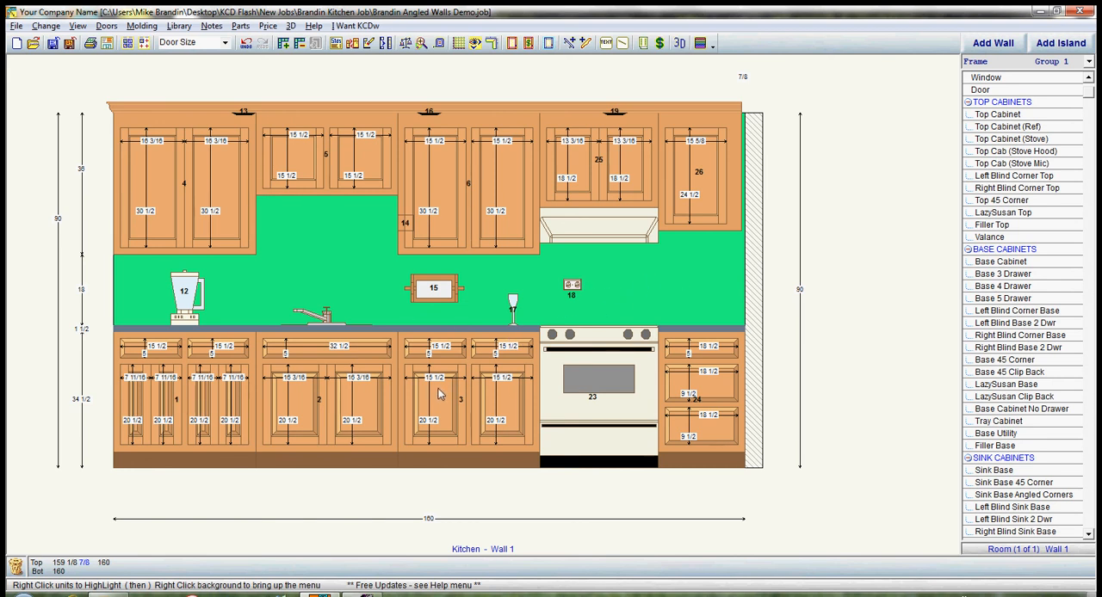
{"action": "mouse_move", "coordinate": [448, 384]}
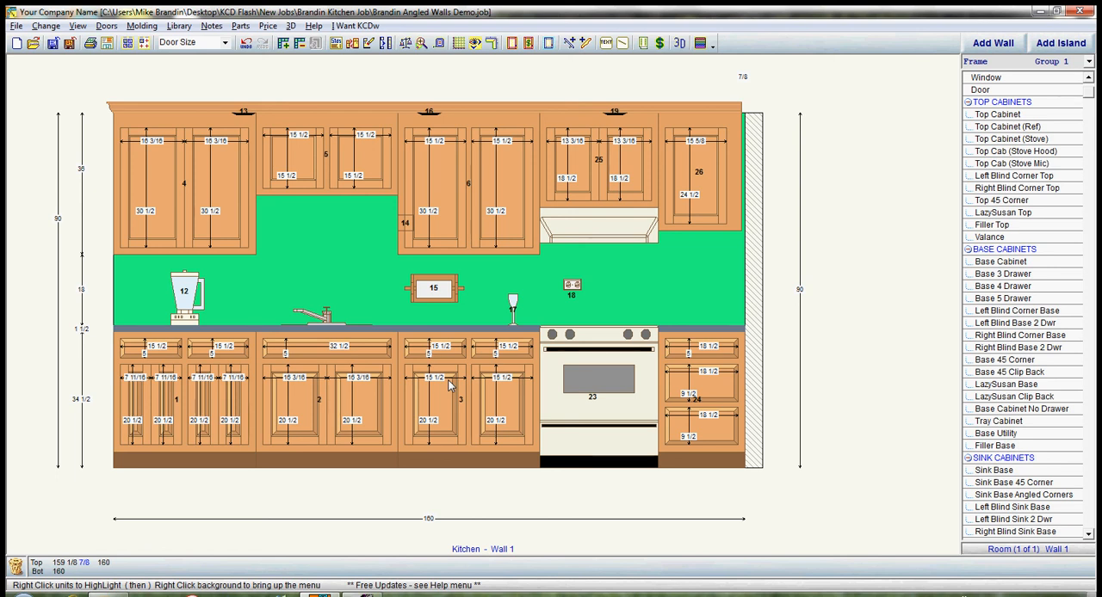
{"action": "mouse_move", "coordinate": [319, 310]}
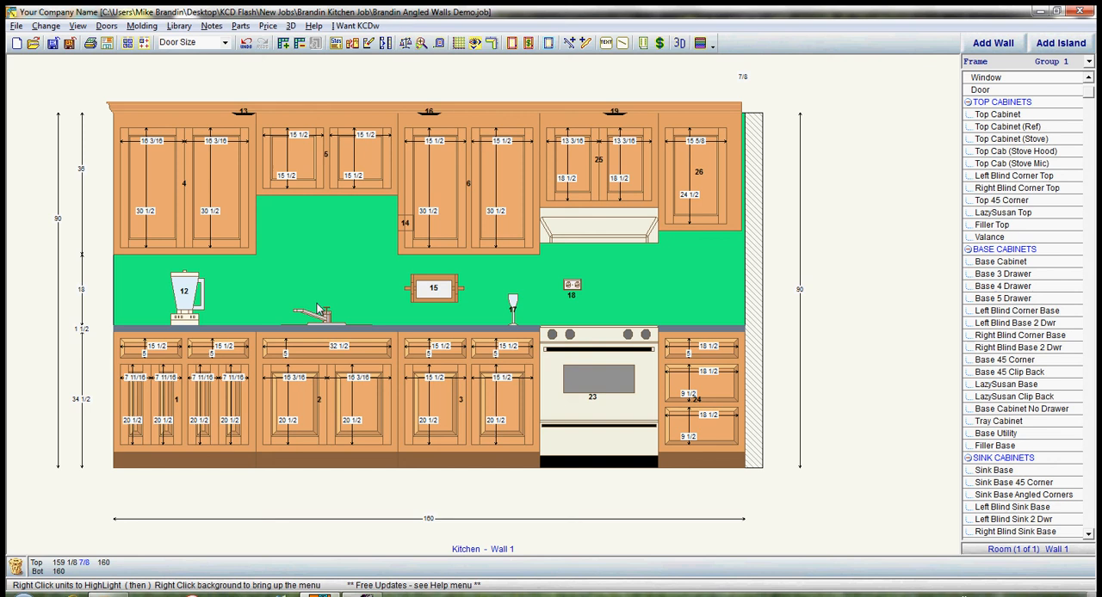
{"action": "mouse_move", "coordinate": [340, 273]}
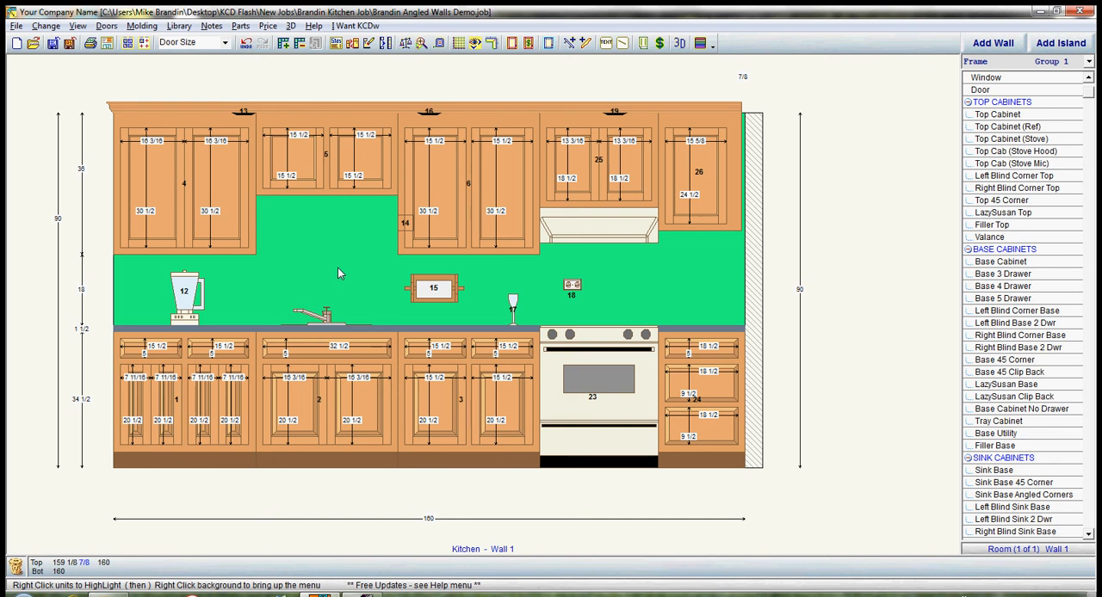